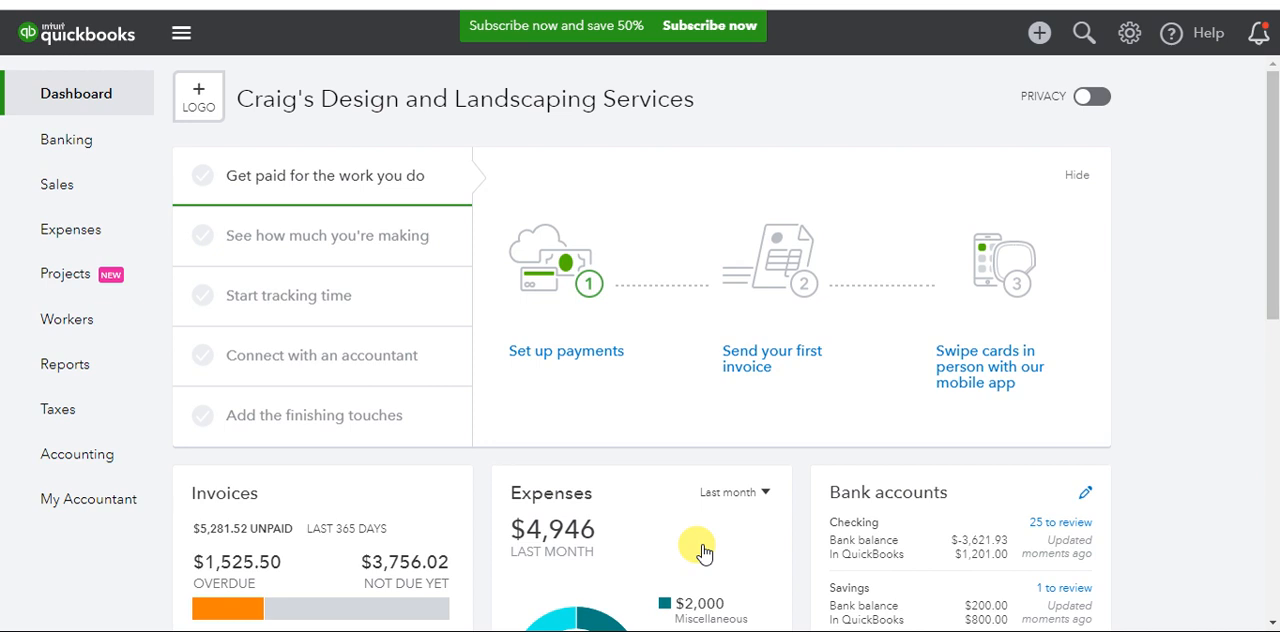
mouse_move(1172, 118)
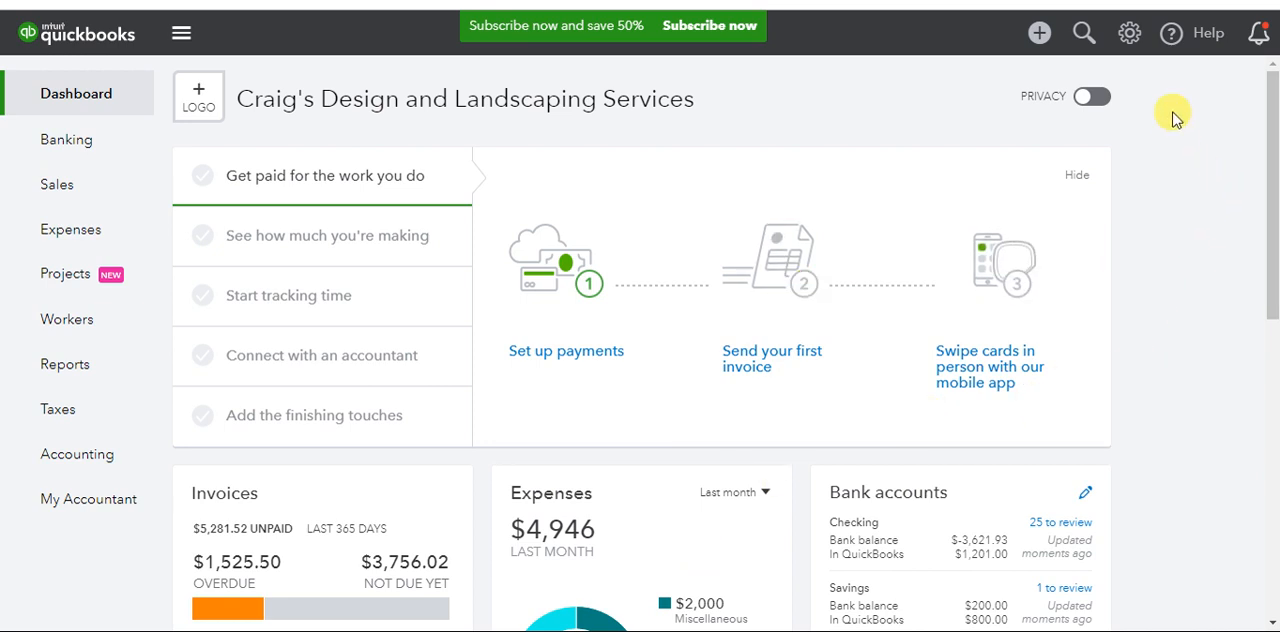
Open the gear menu showing company, lists, tools and profile options.
click(1128, 32)
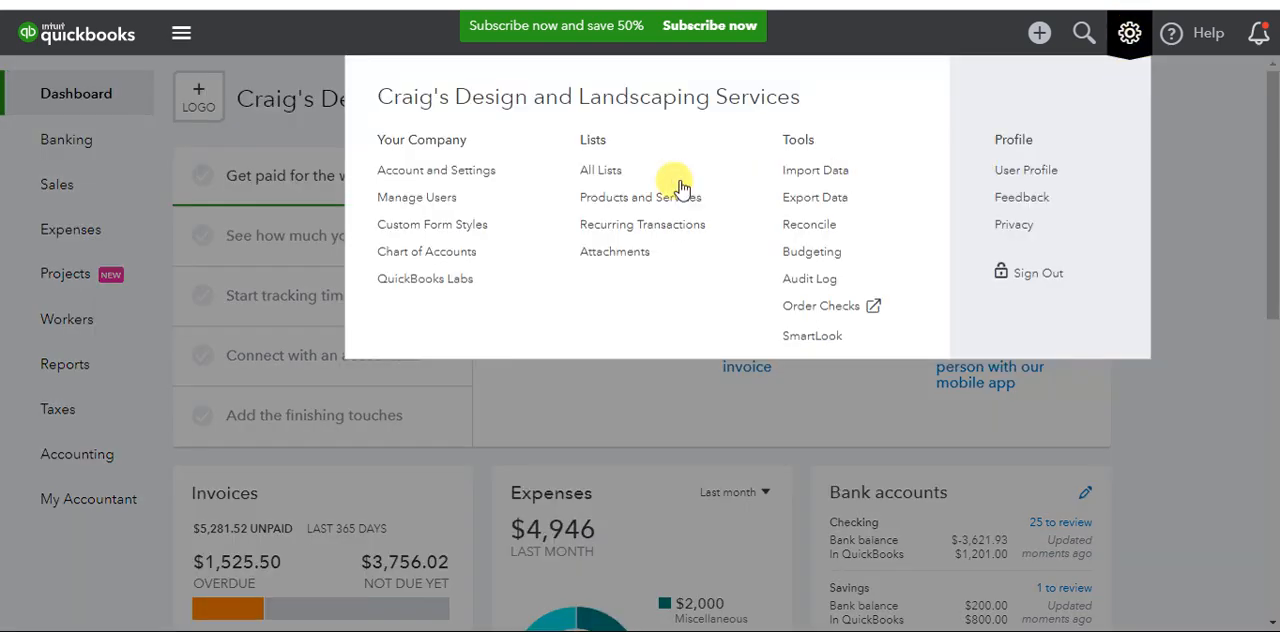
mouse_move(436, 170)
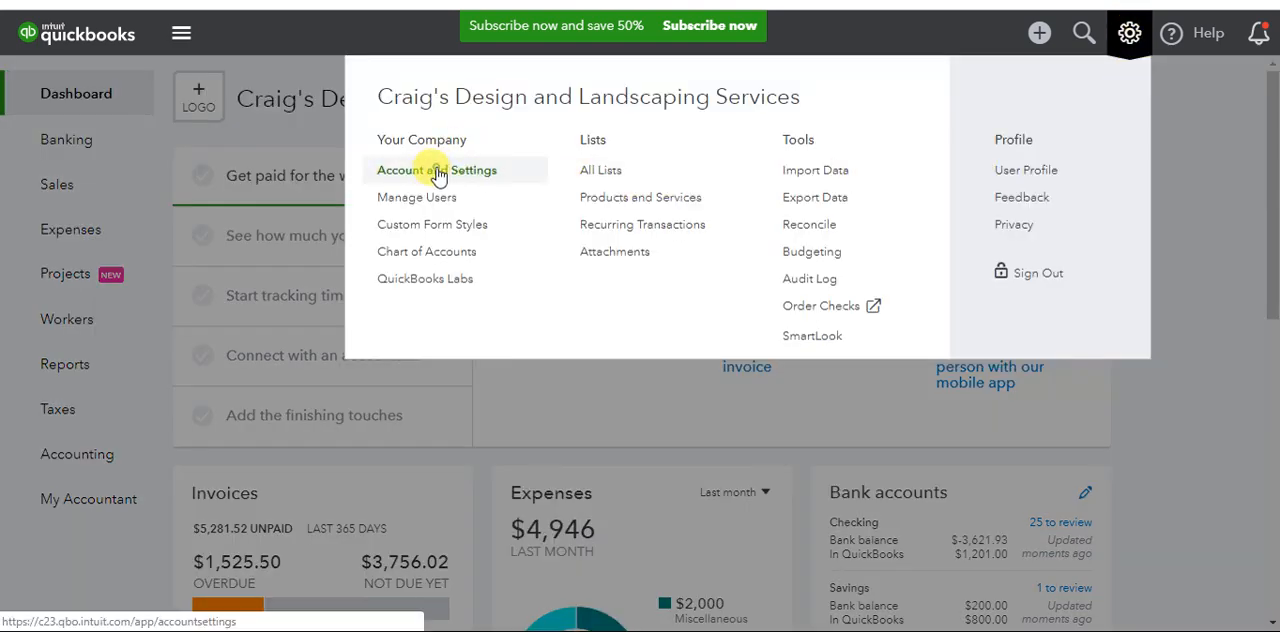
Show the Advanced page of Account and Settings with the Projects preference visible.
click(436, 170)
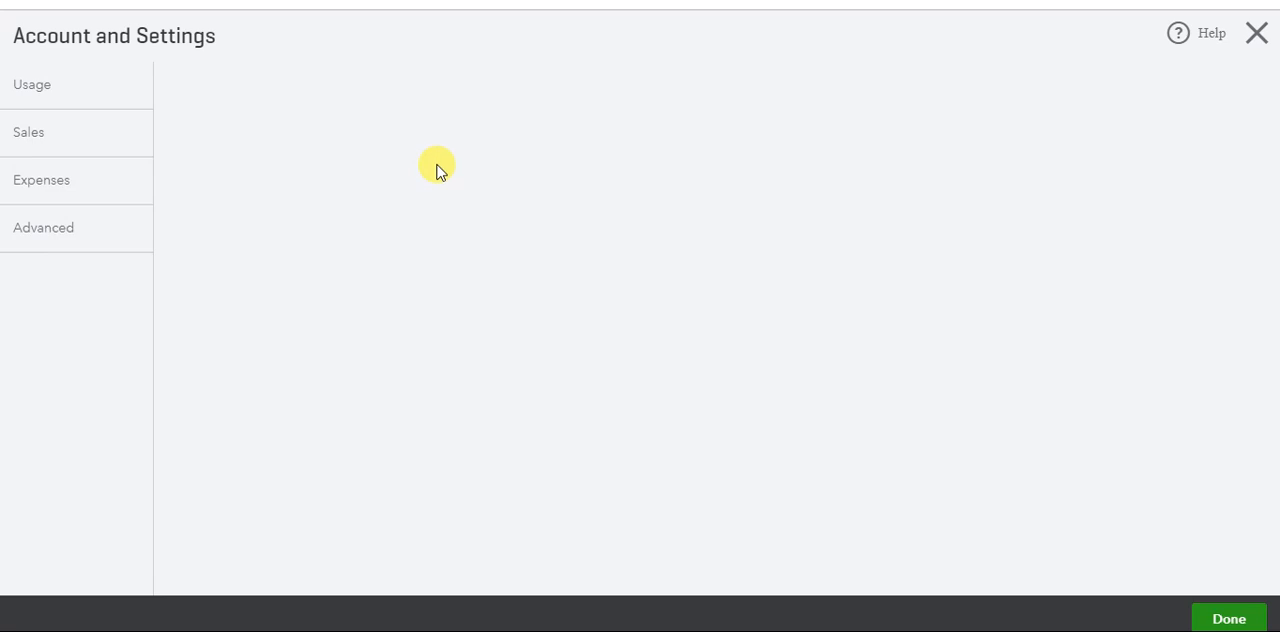
click(42, 84)
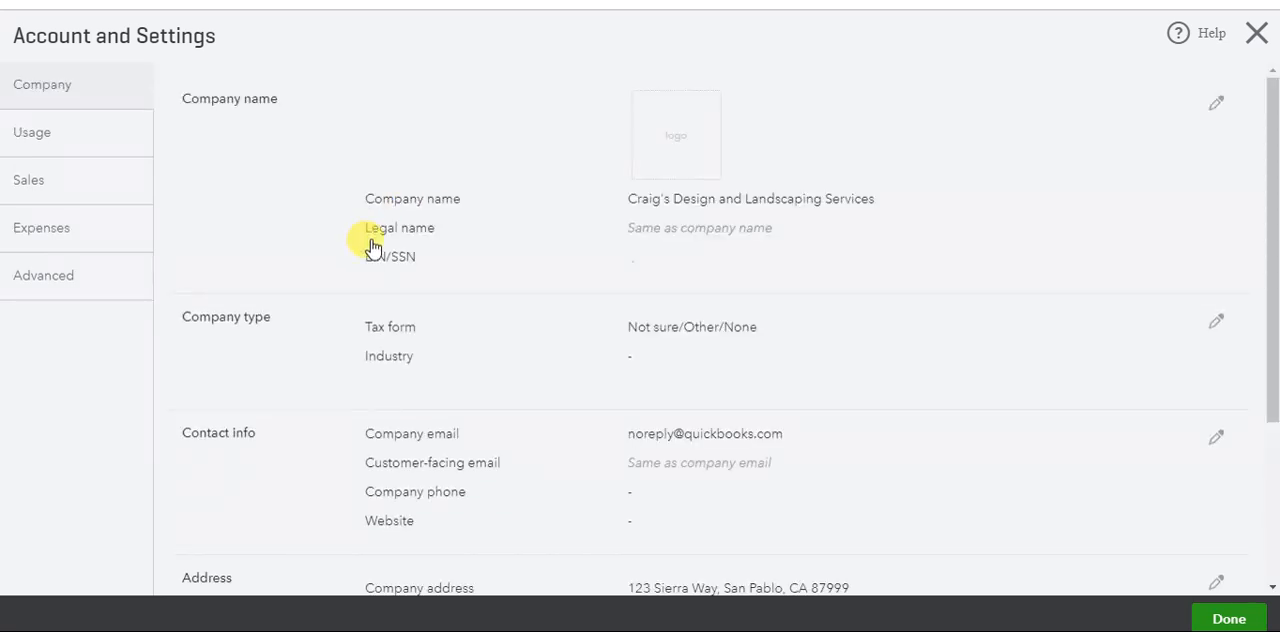
scroll(down, 3)
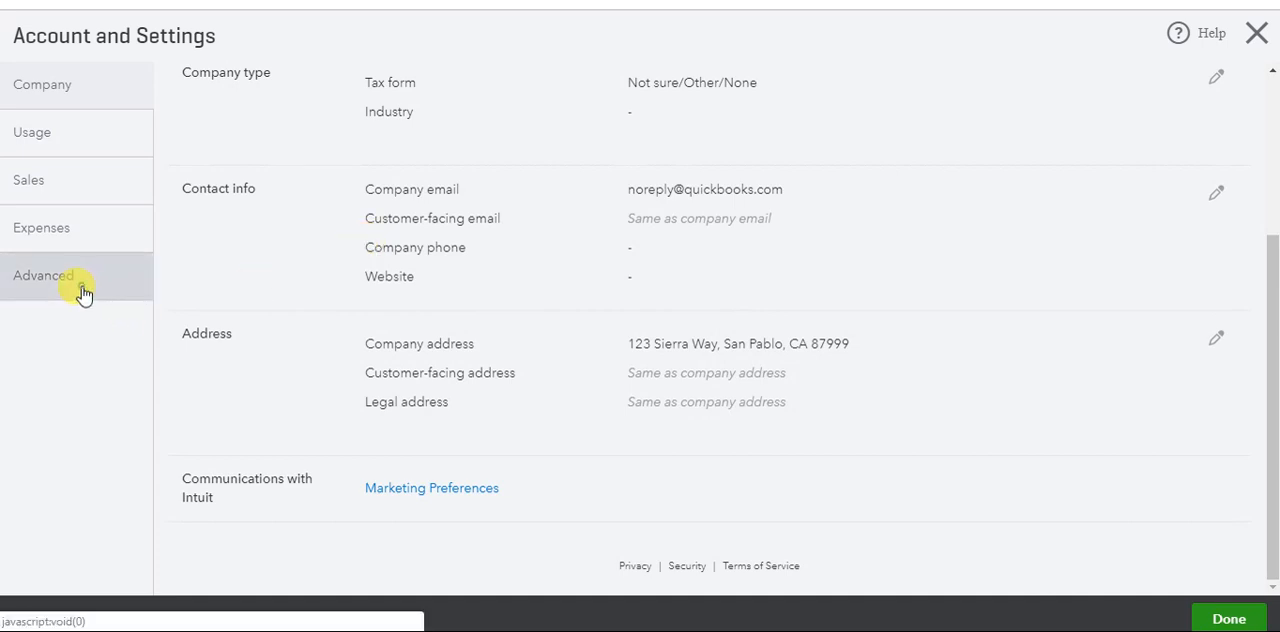
click(44, 276)
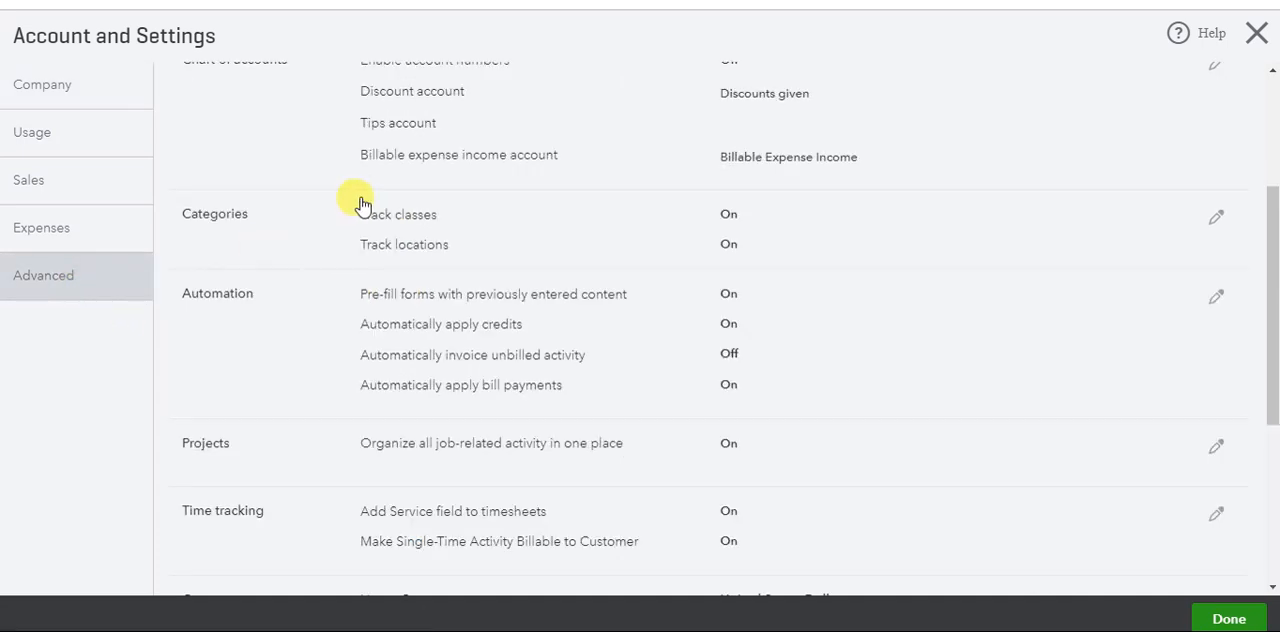
scroll(up, 3)
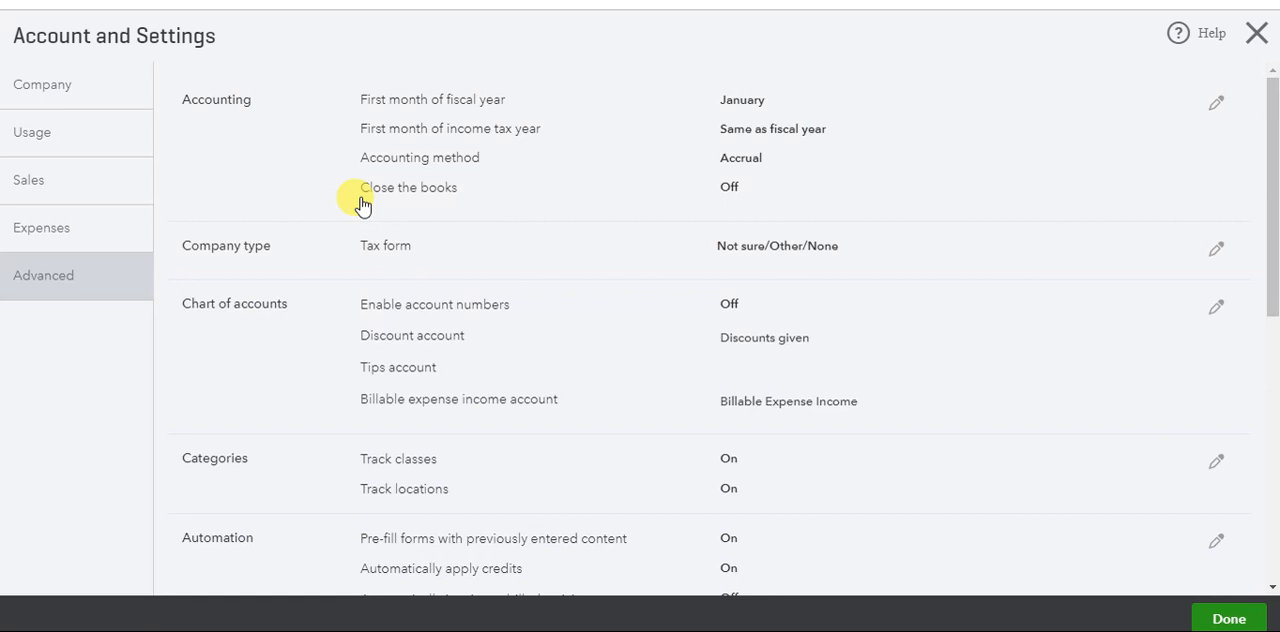
scroll(down, 3)
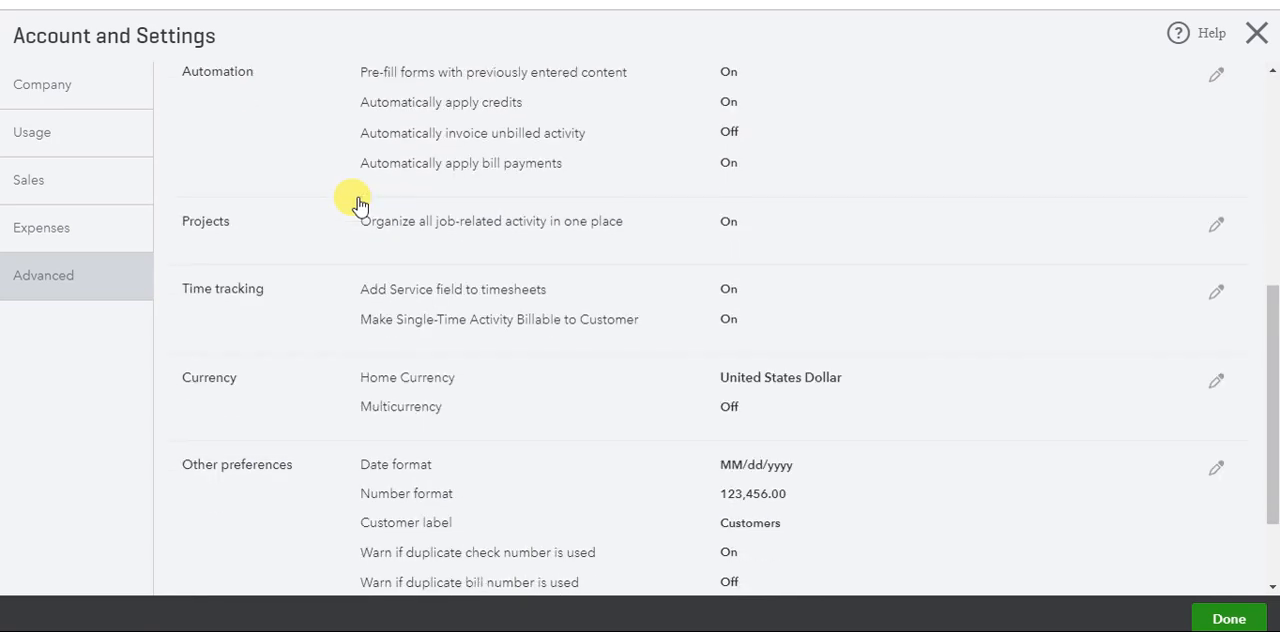
mouse_move(320, 250)
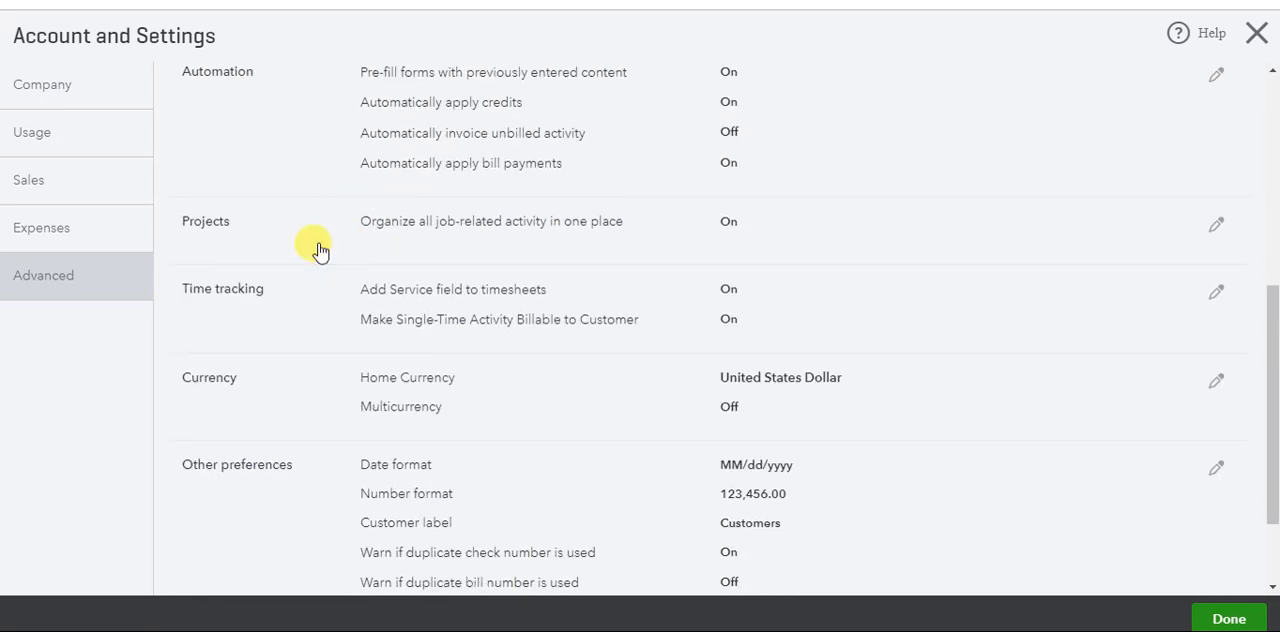
mouse_move(724, 222)
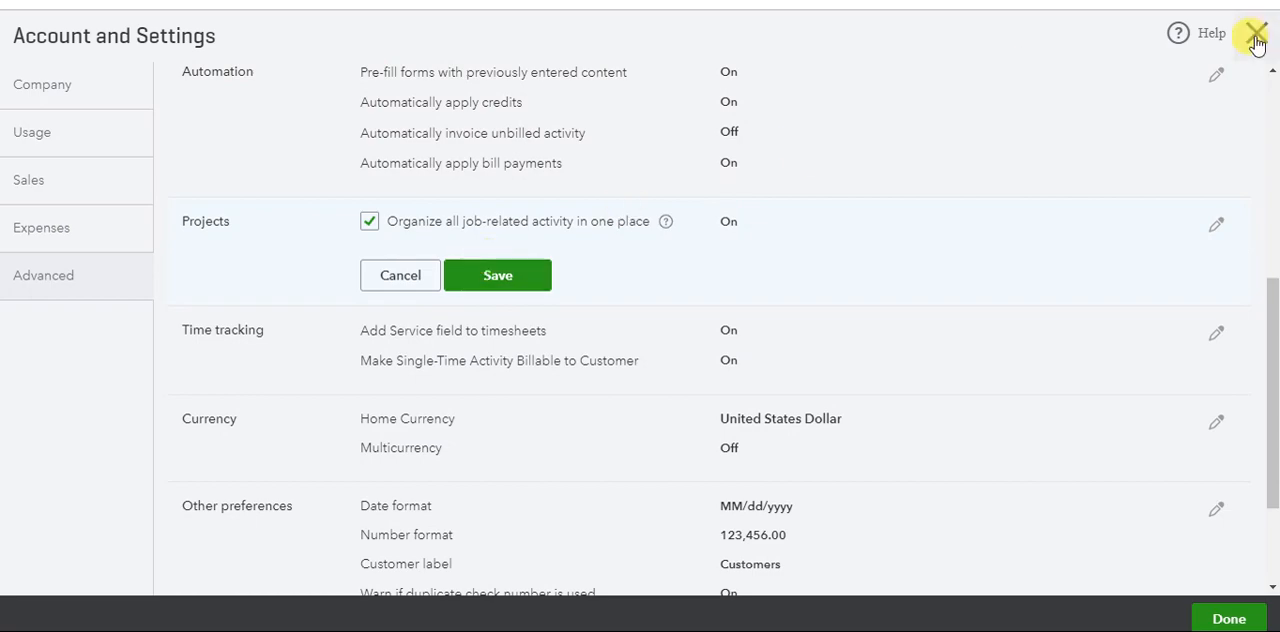
Return to the dashboard and search the Customers list for 'kellogg', matching Kellogg Foundation.
click(1256, 32)
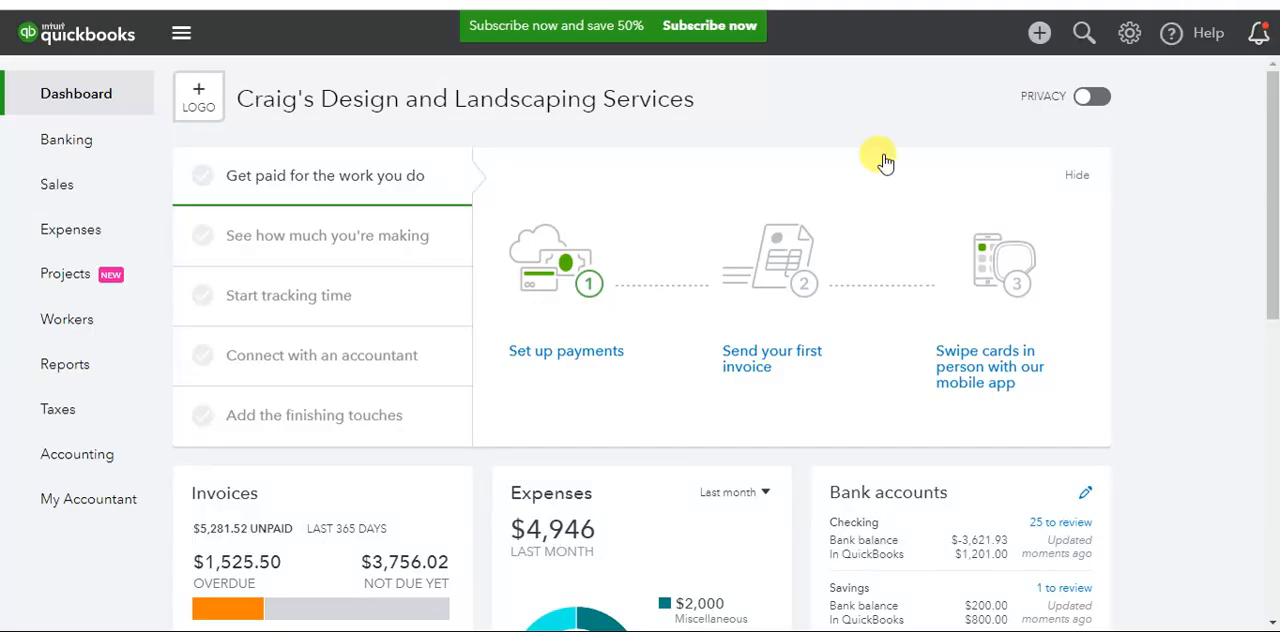
mouse_move(68, 318)
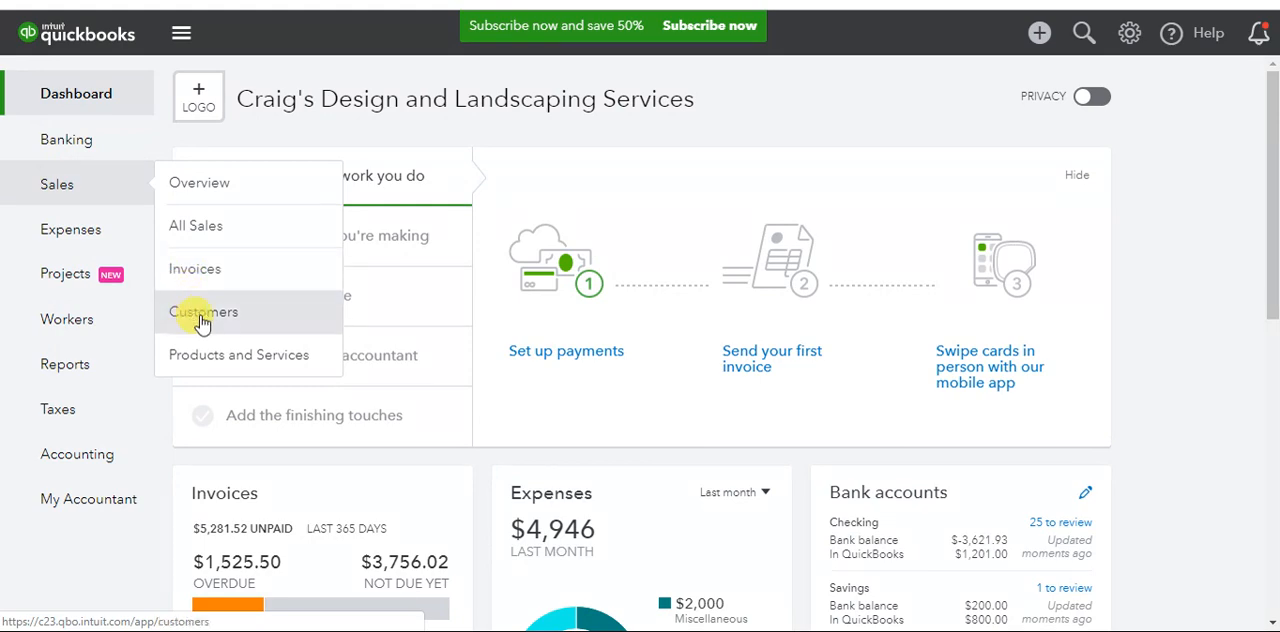
mouse_move(244, 236)
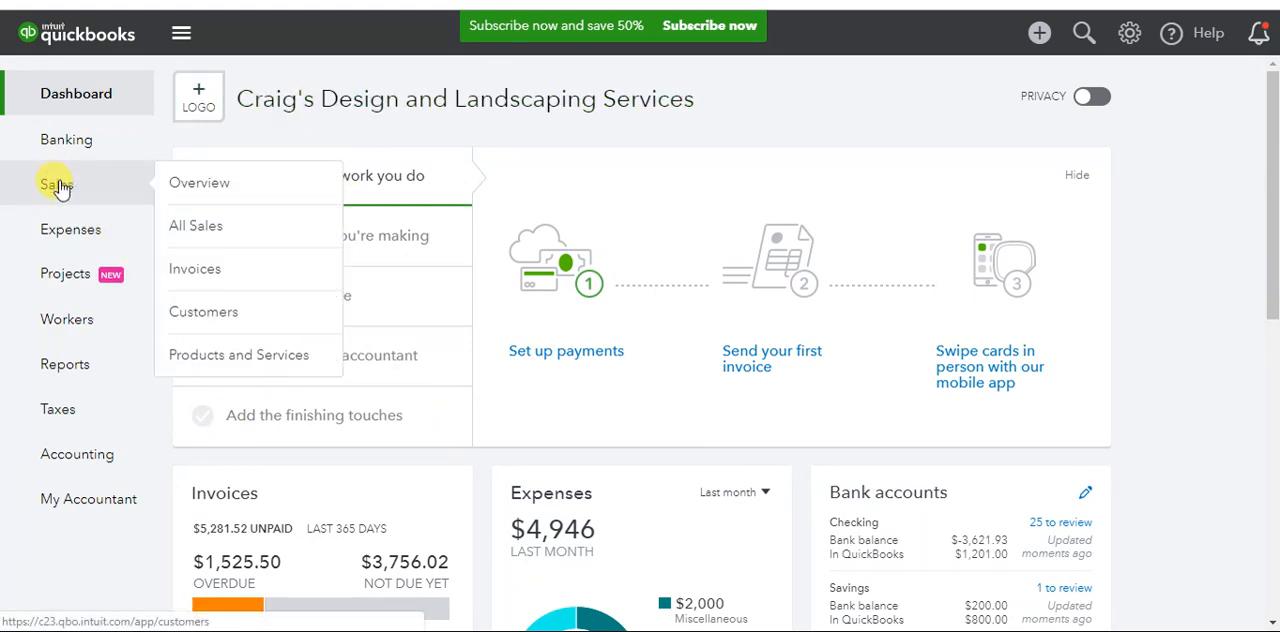
click(204, 312)
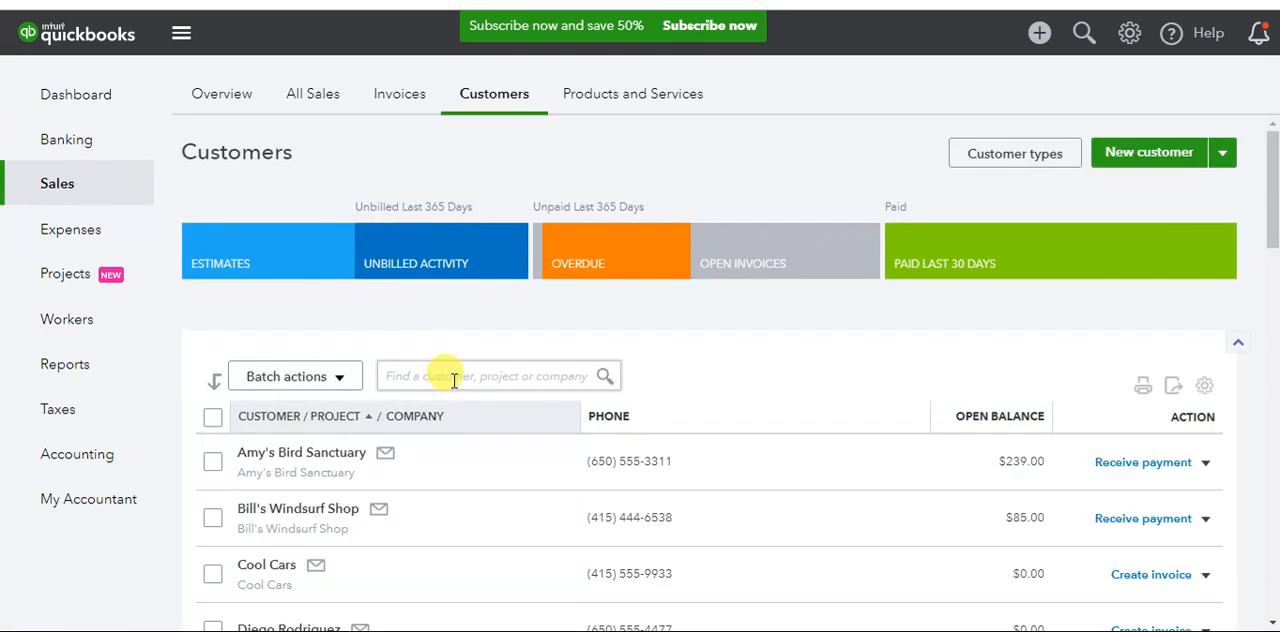
text(kello)
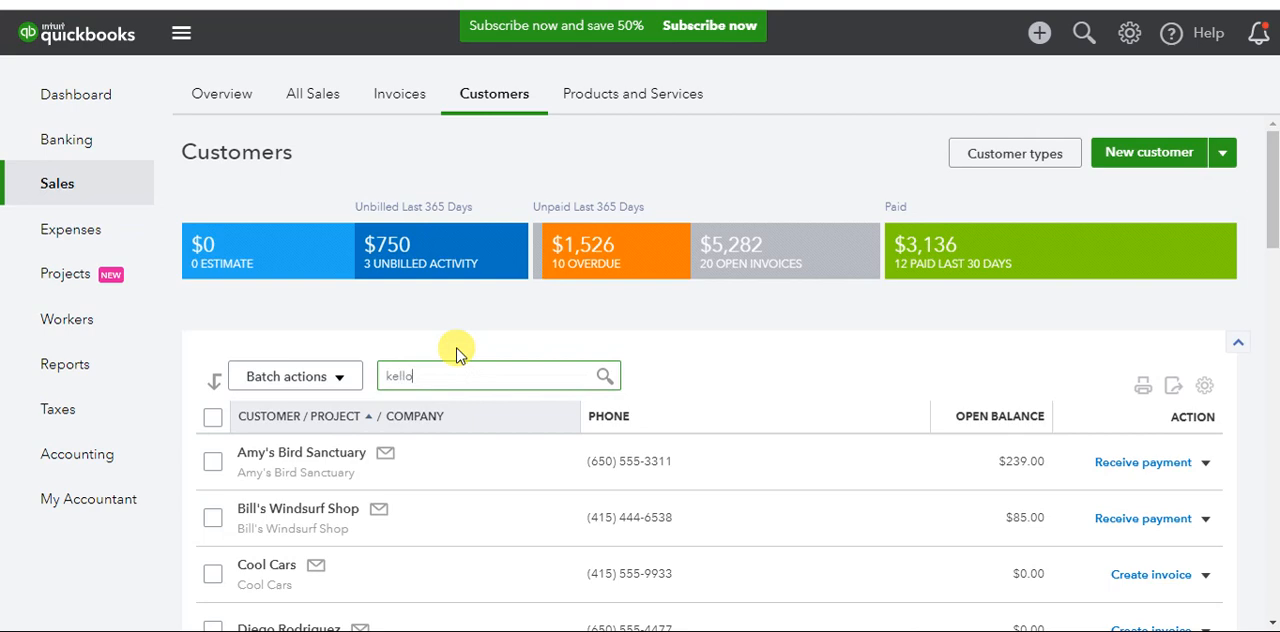
text(gg)
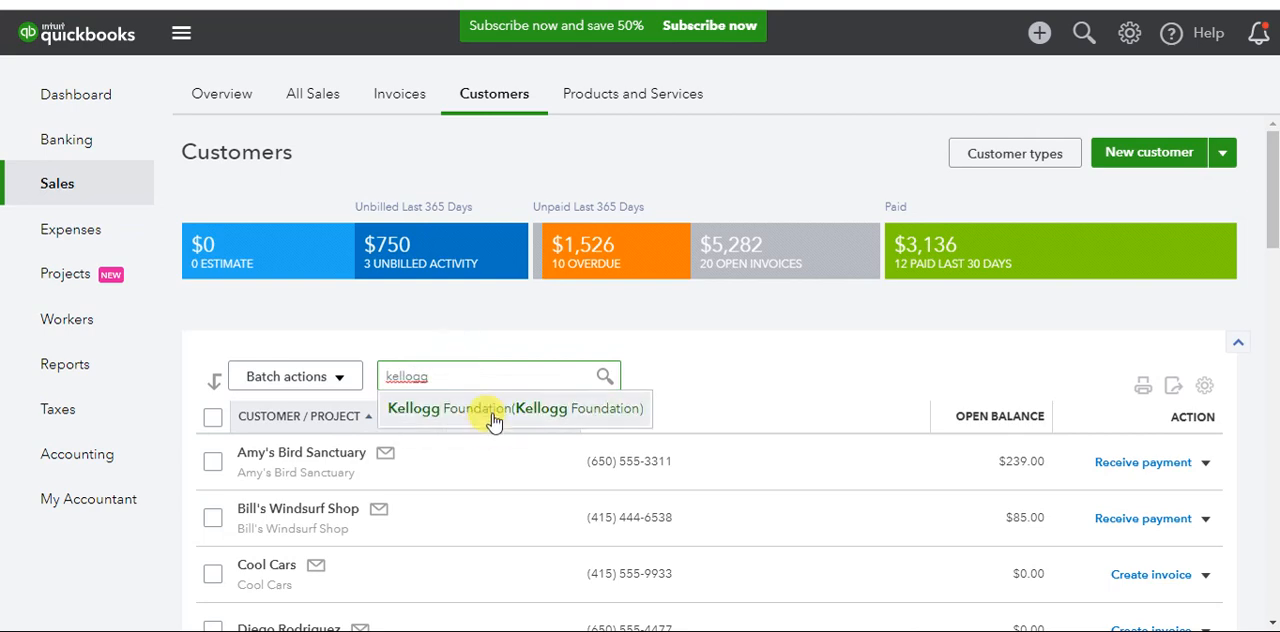
View Kellogg Foundation's empty customer record, then go to the Projects page.
click(496, 408)
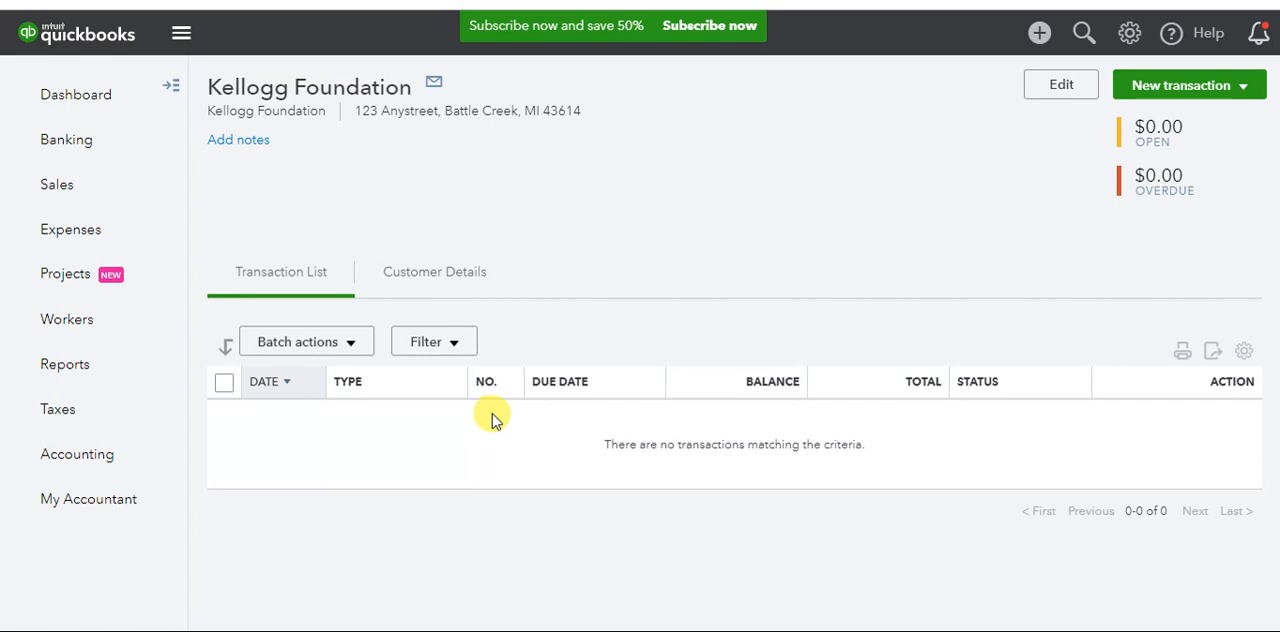
mouse_move(376, 112)
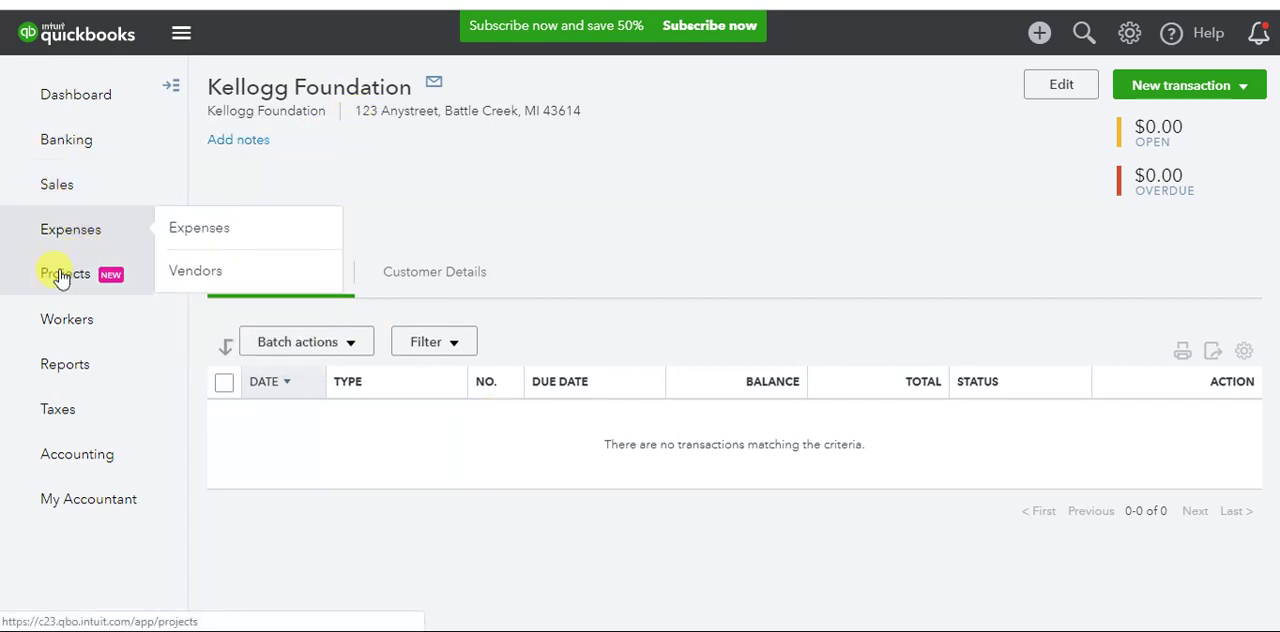
click(64, 272)
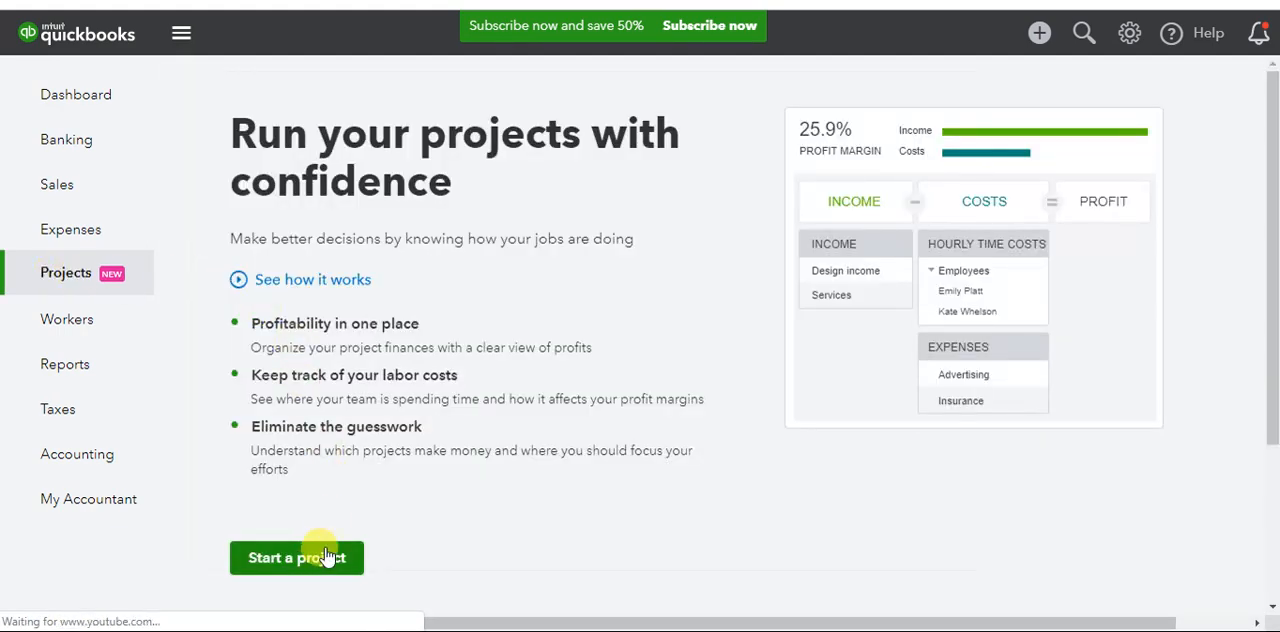
Start a new project named 'Main Street Renovation' with Kellogg Foundation as customer.
click(296, 556)
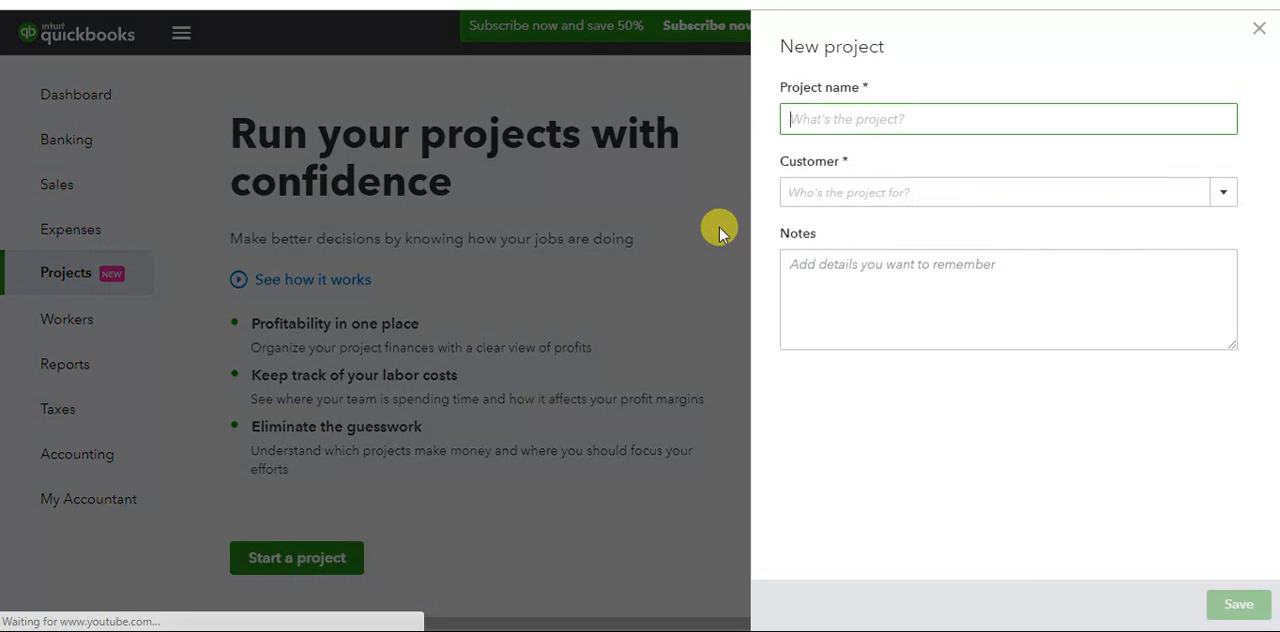
text(Main)
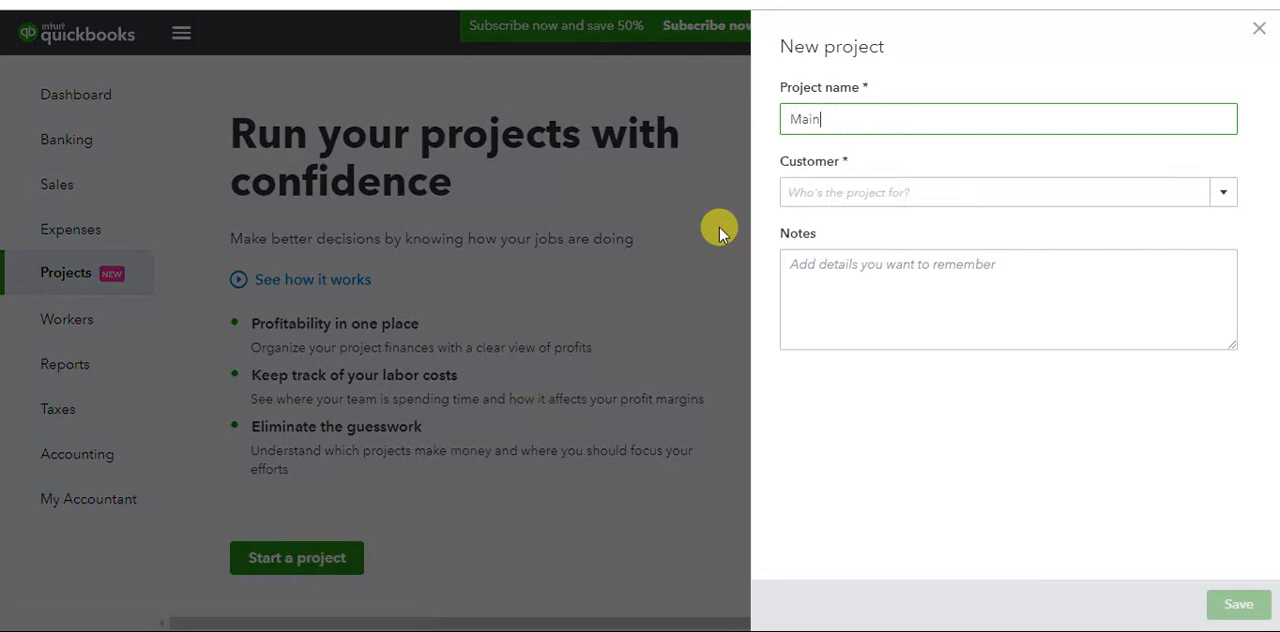
text(Stree)
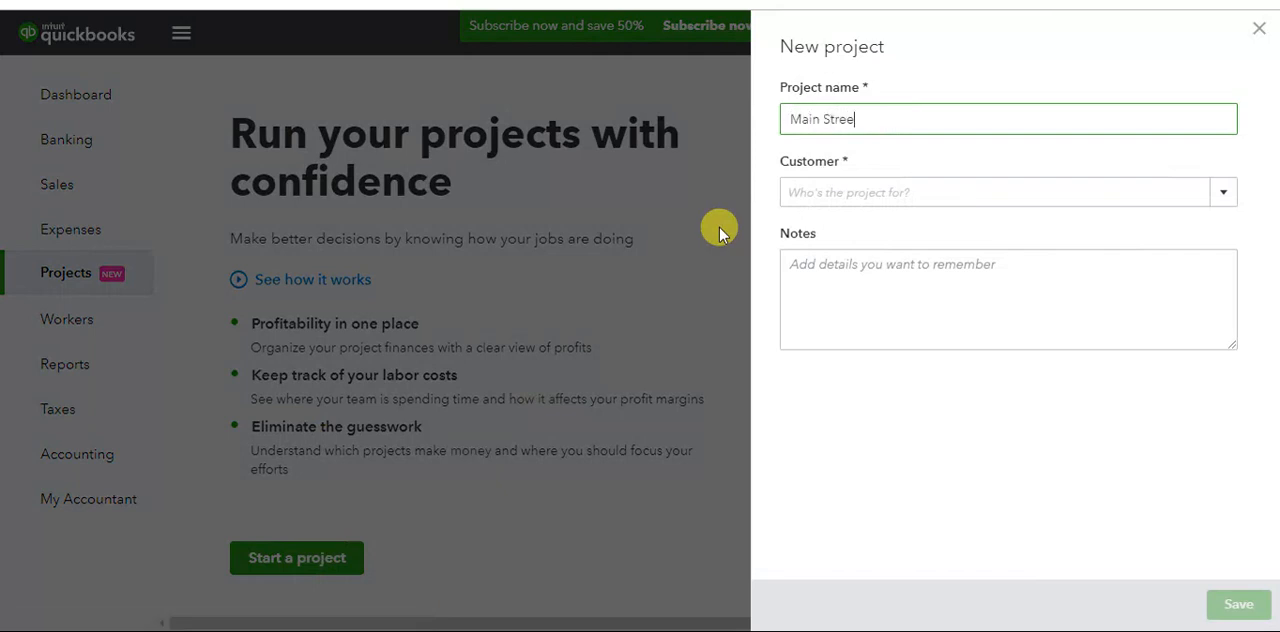
text(Renovati)
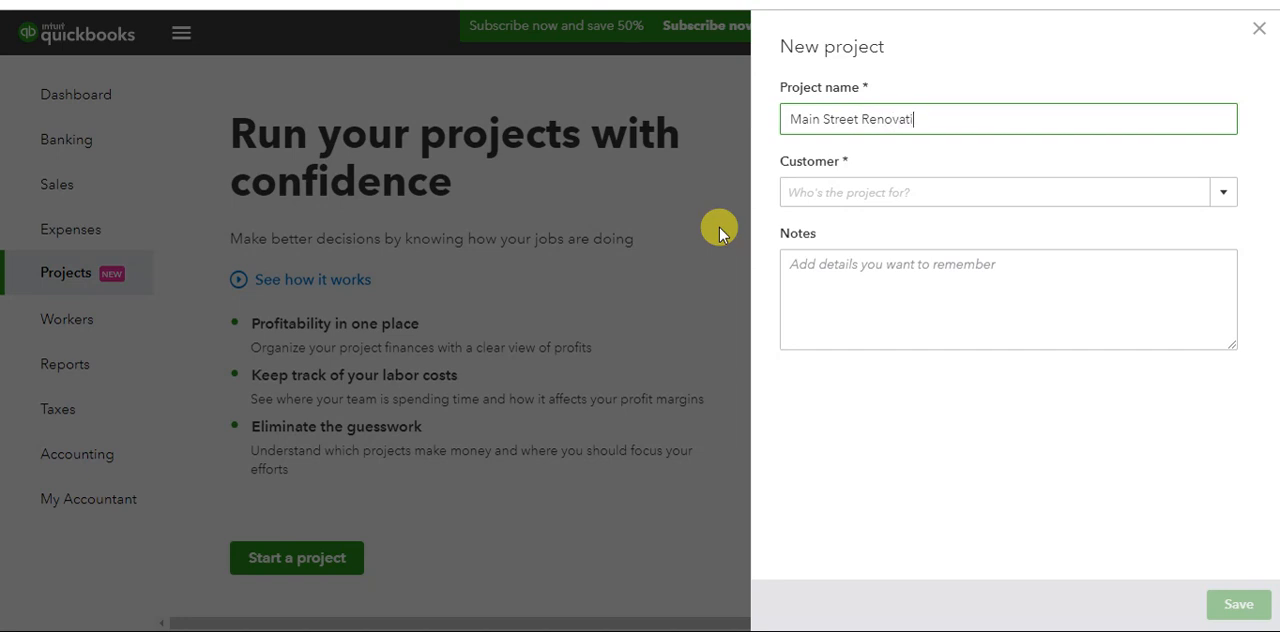
text(Kell)
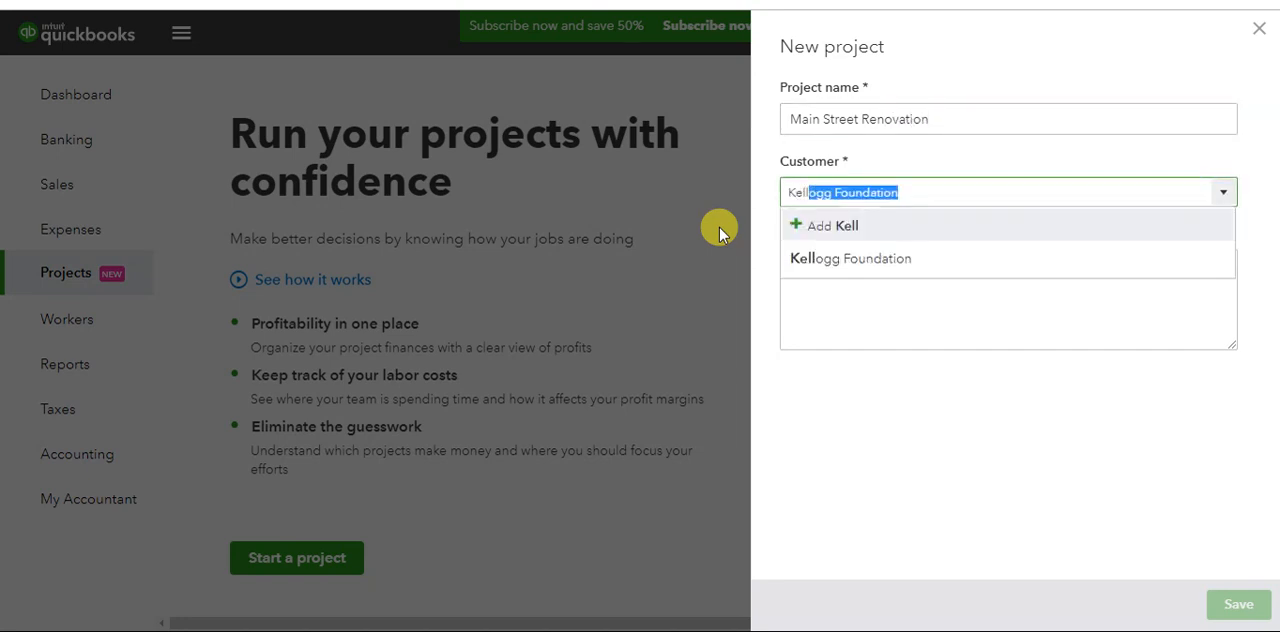
click(848, 258)
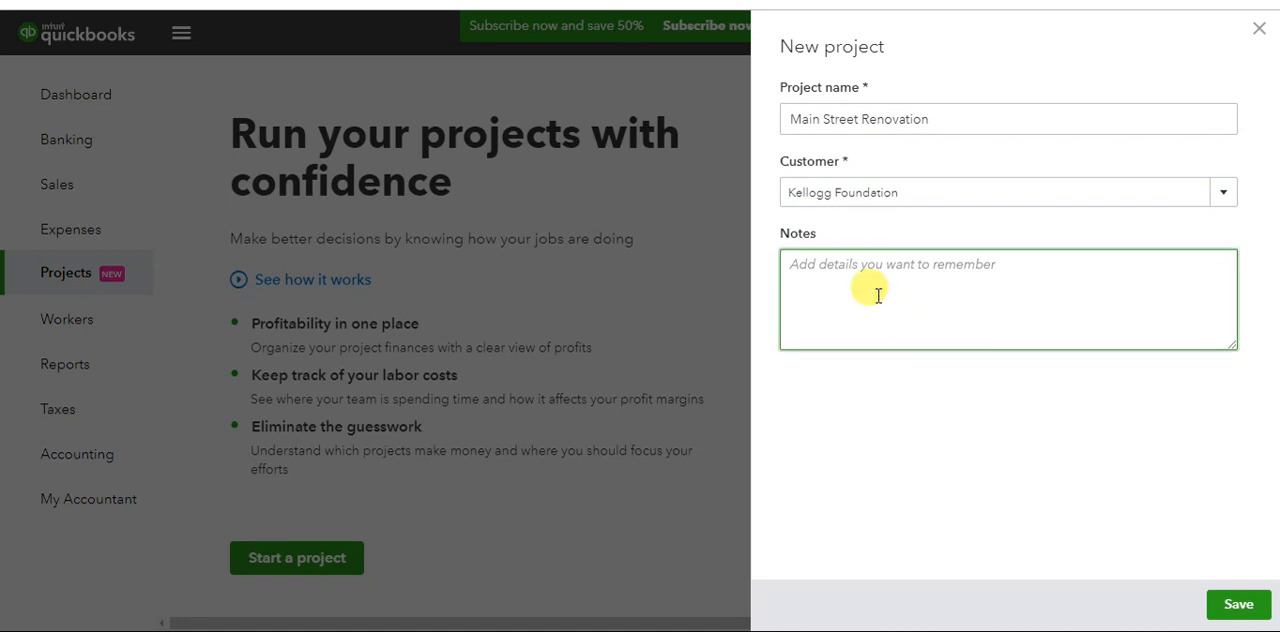
Add the note 'Prepaid Grant to rebuild Main Street.' to the project.
text(Pre)
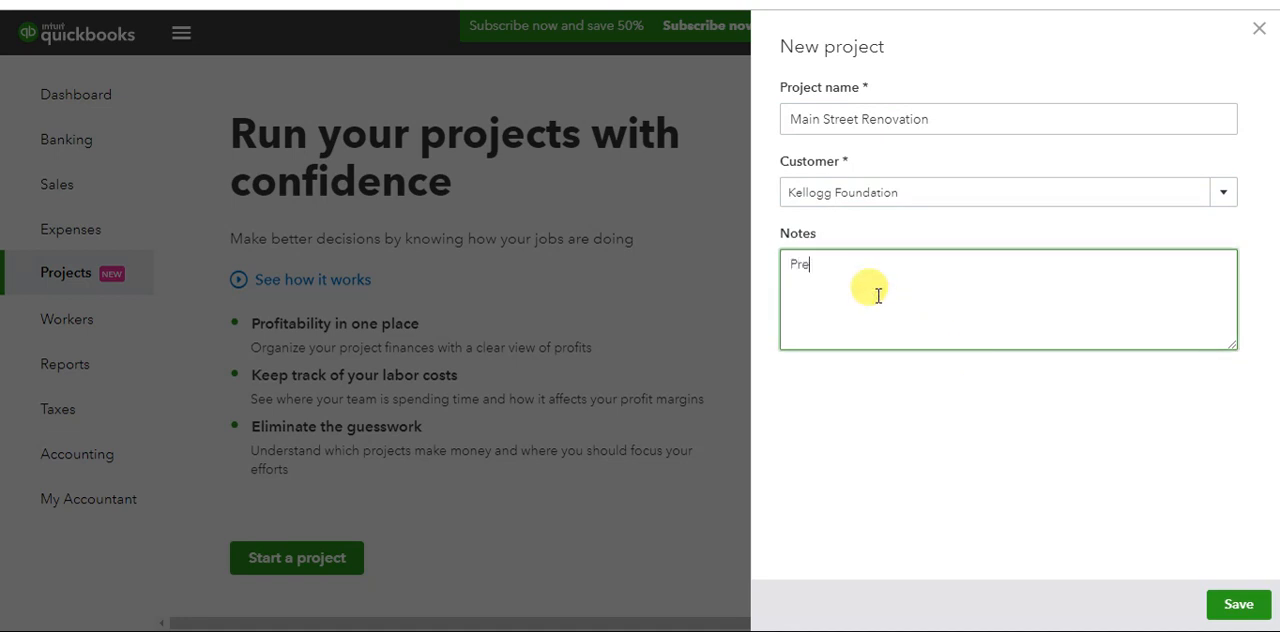
text(paid G)
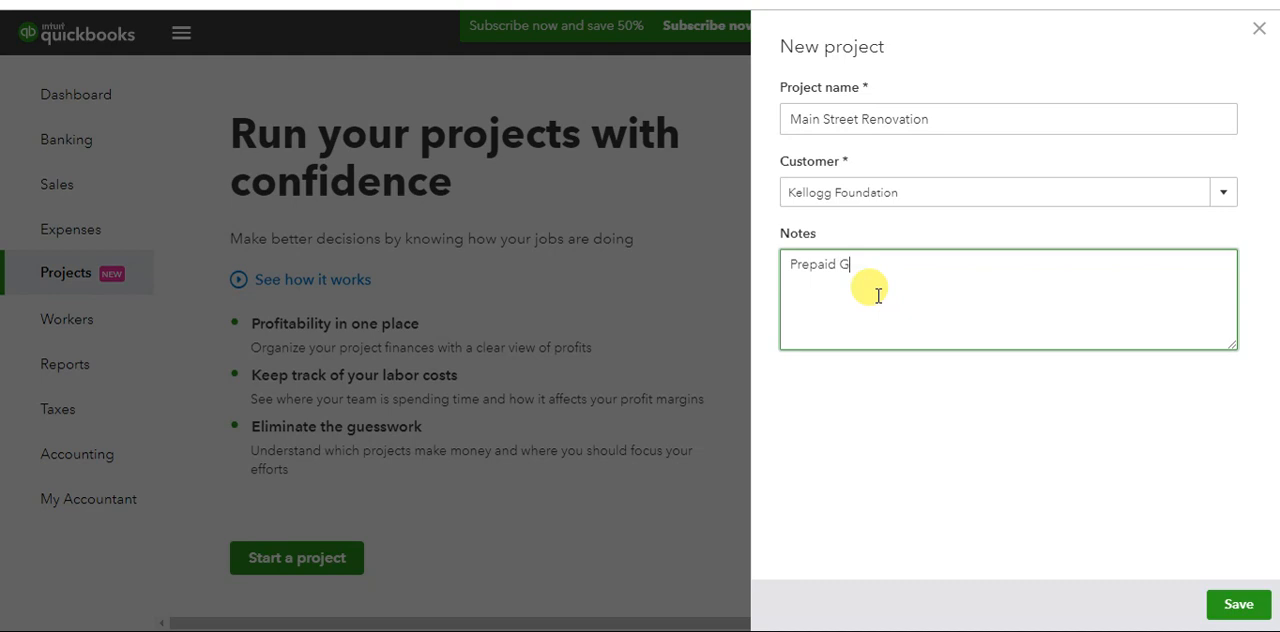
text(rant to)
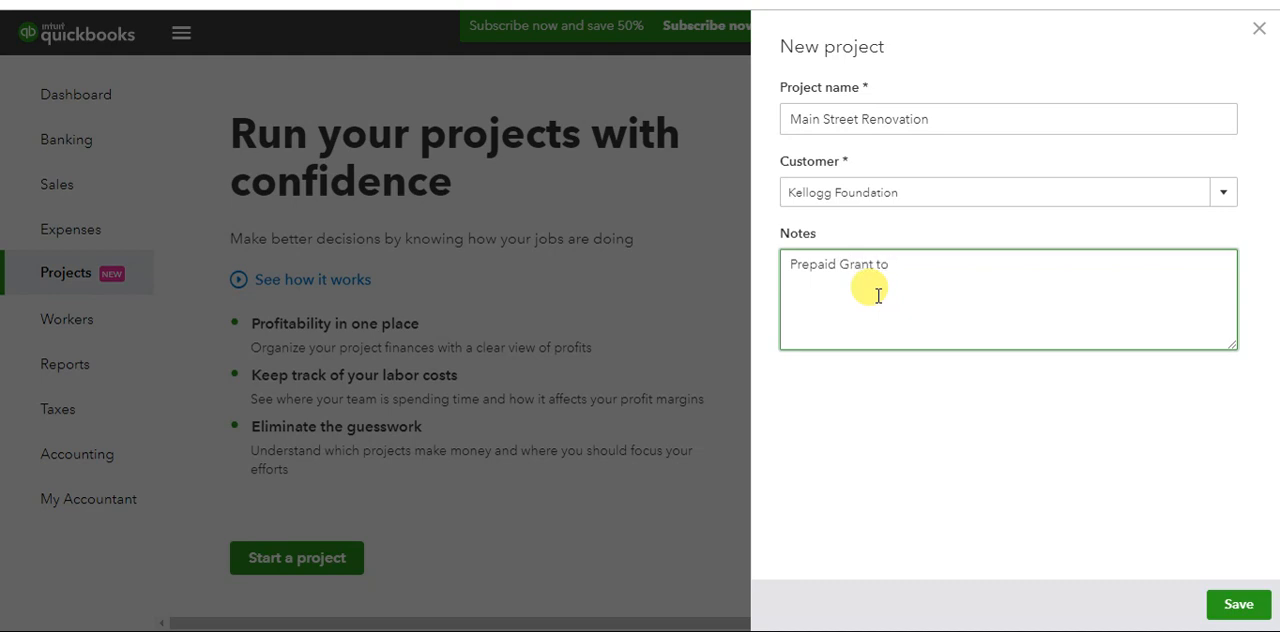
text(rebuild)
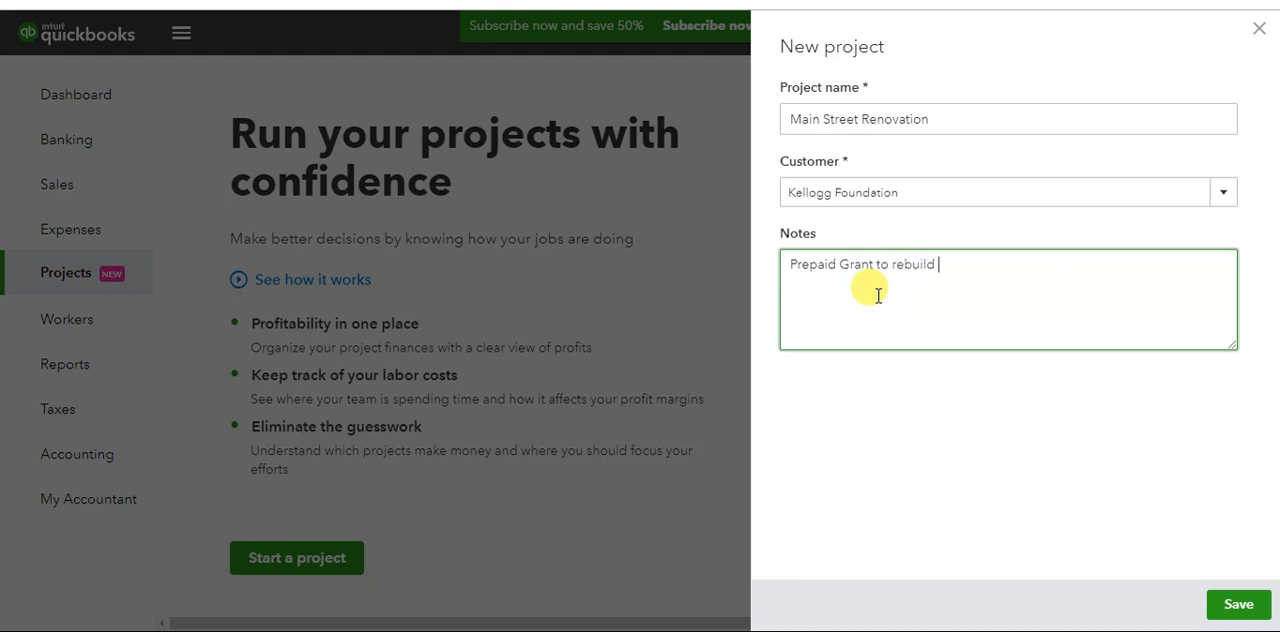
text(mai)
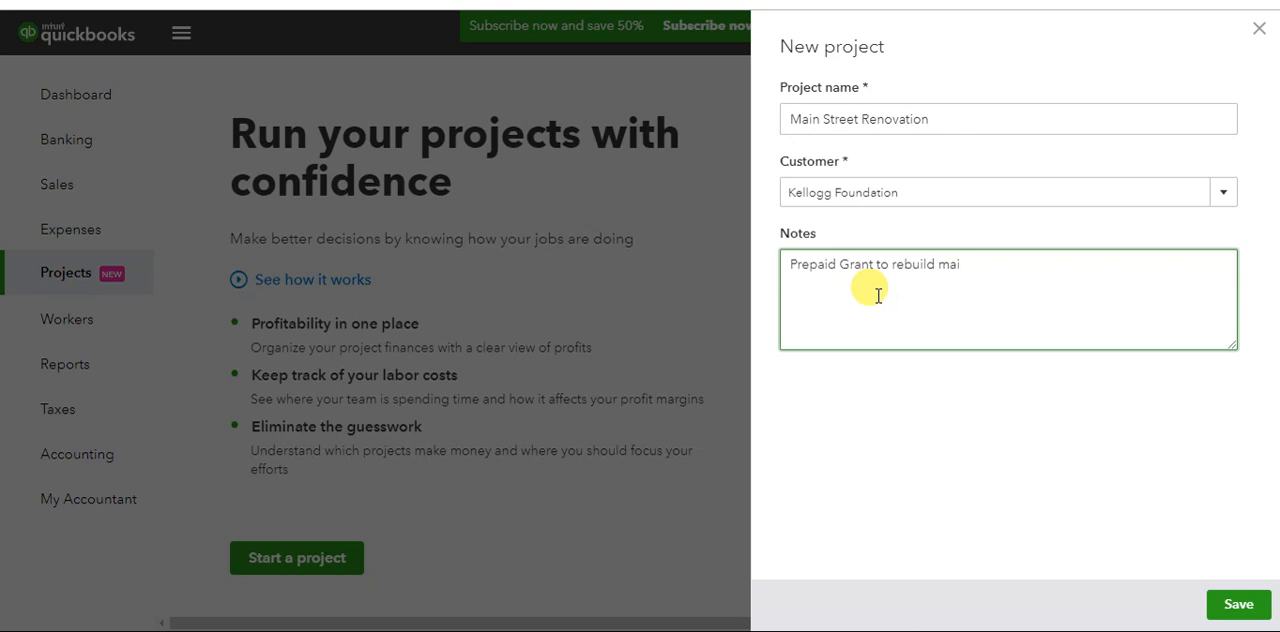
text(Main Stre)
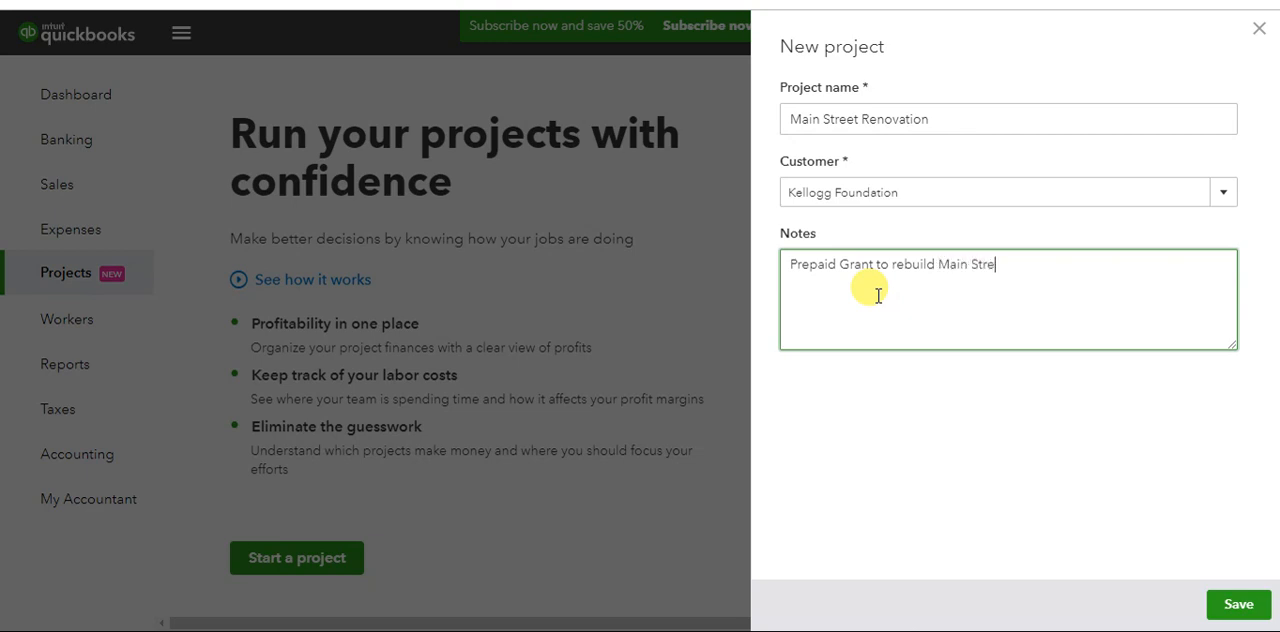
text(et.)
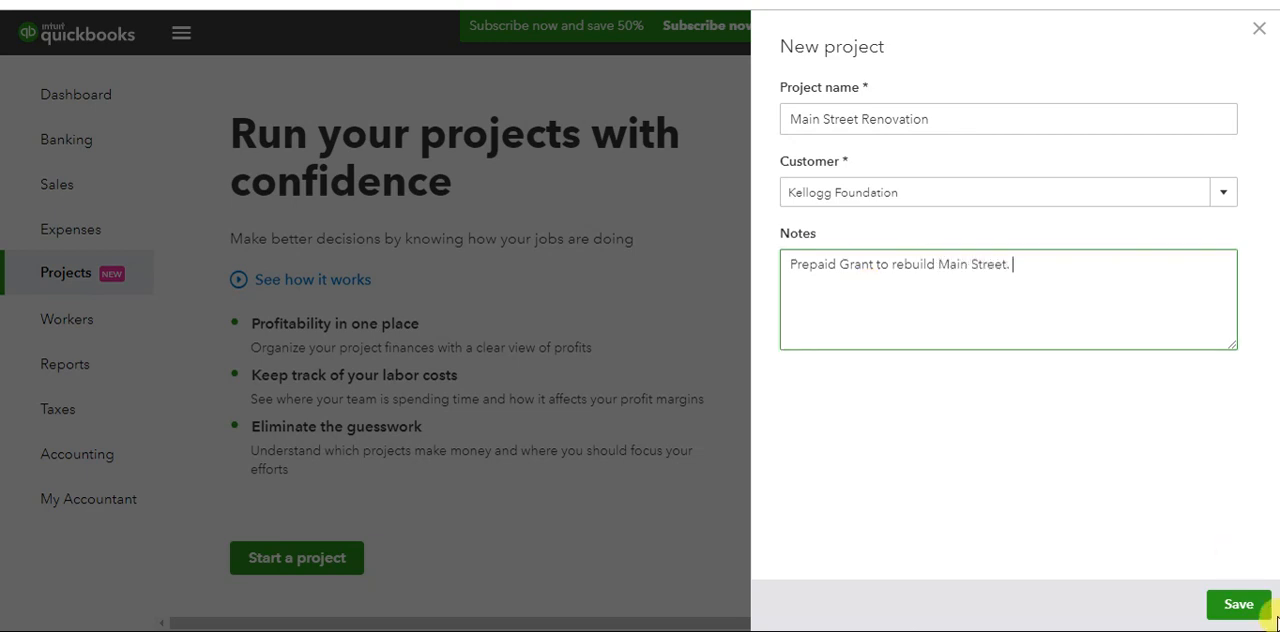
Save the project, dismiss the overview tour tip, and begin a new transaction.
click(1238, 604)
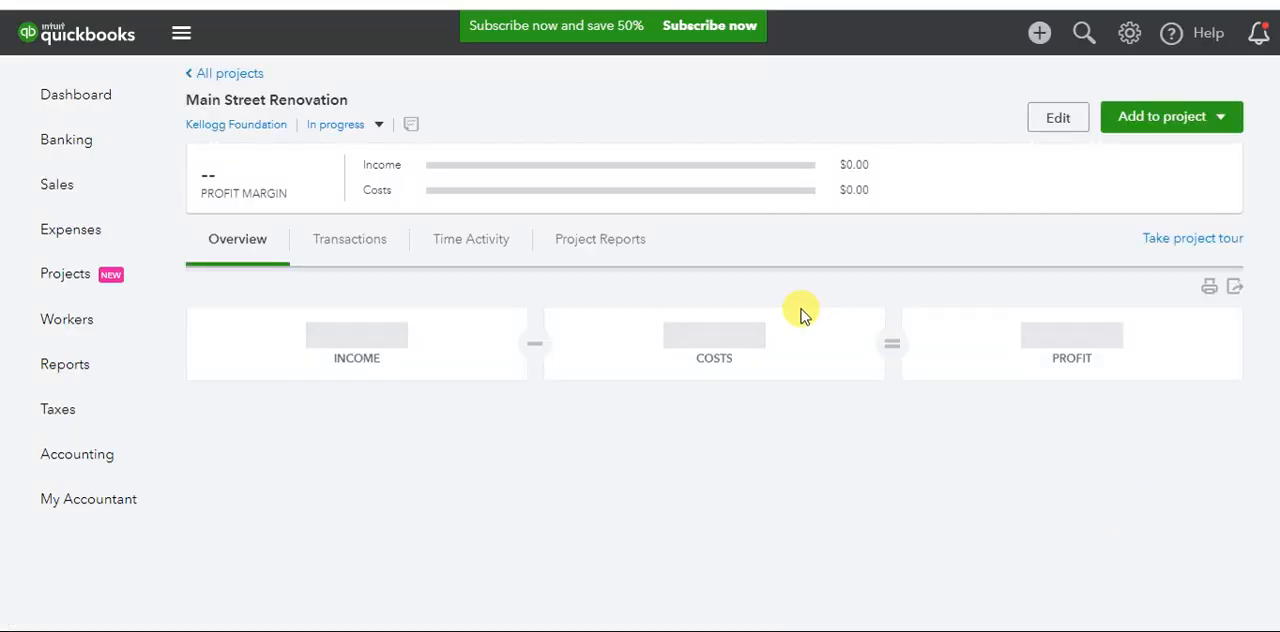
click(1192, 238)
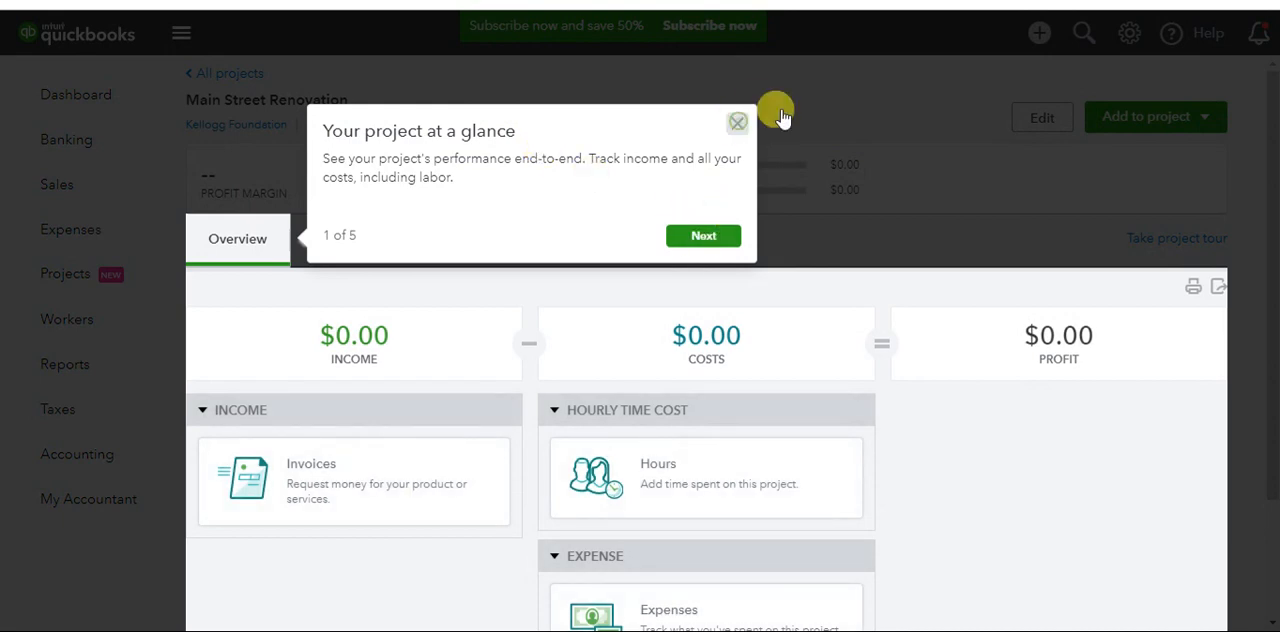
click(736, 122)
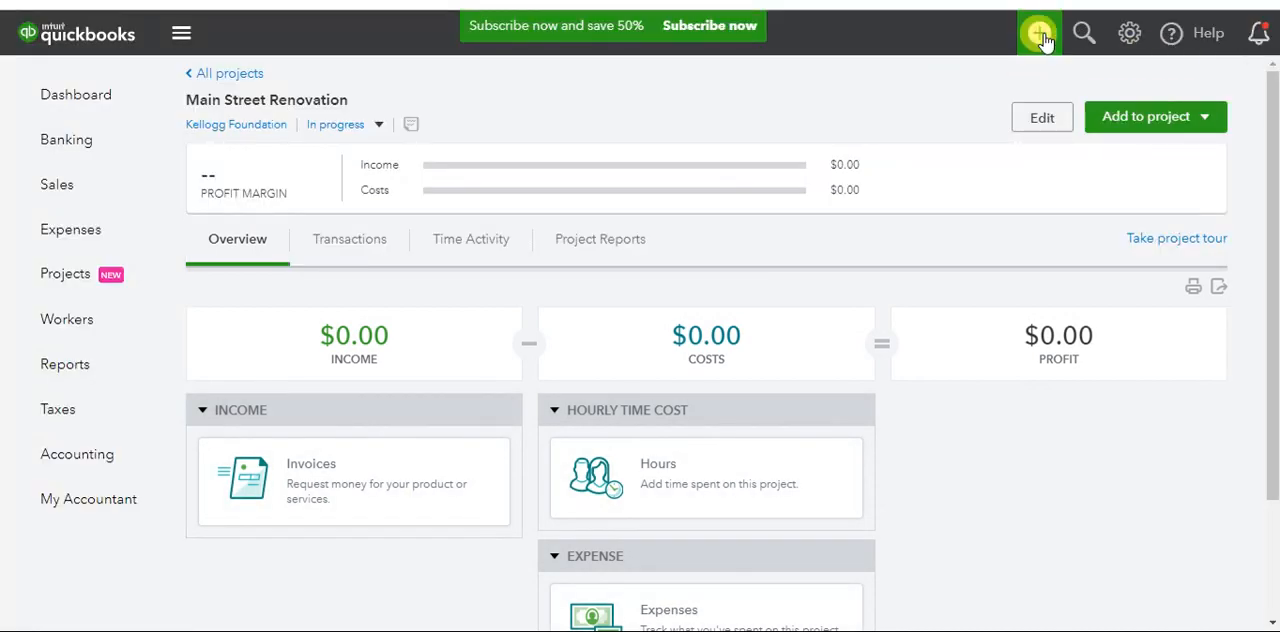
click(1038, 32)
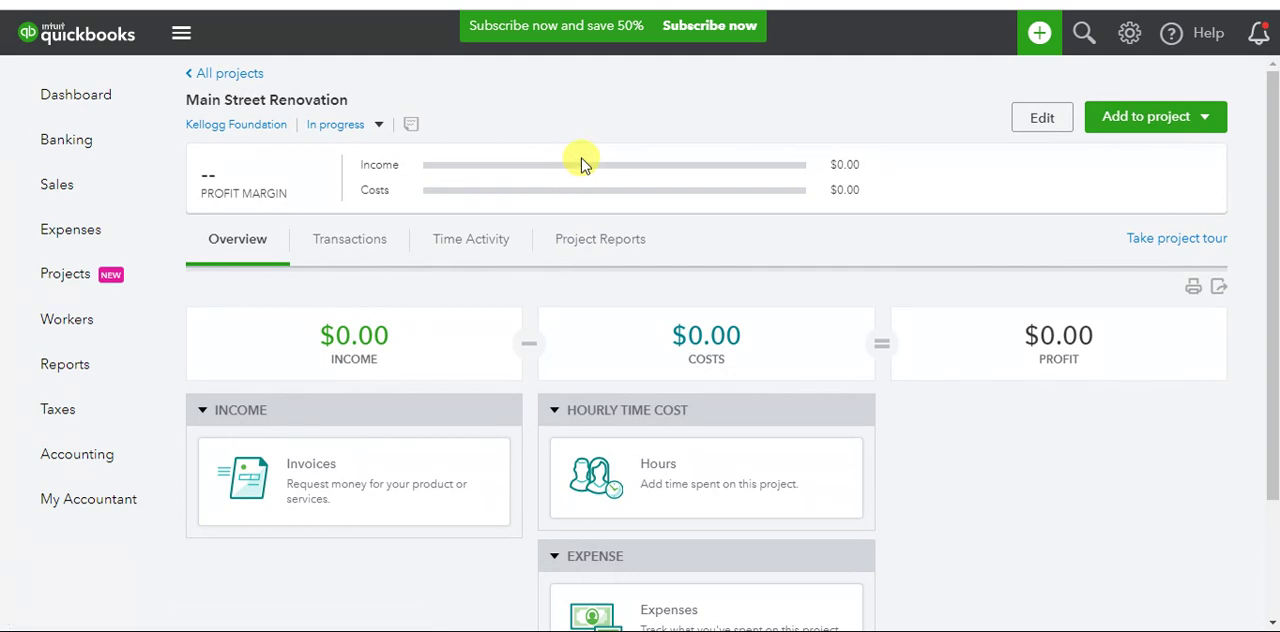
mouse_move(304, 344)
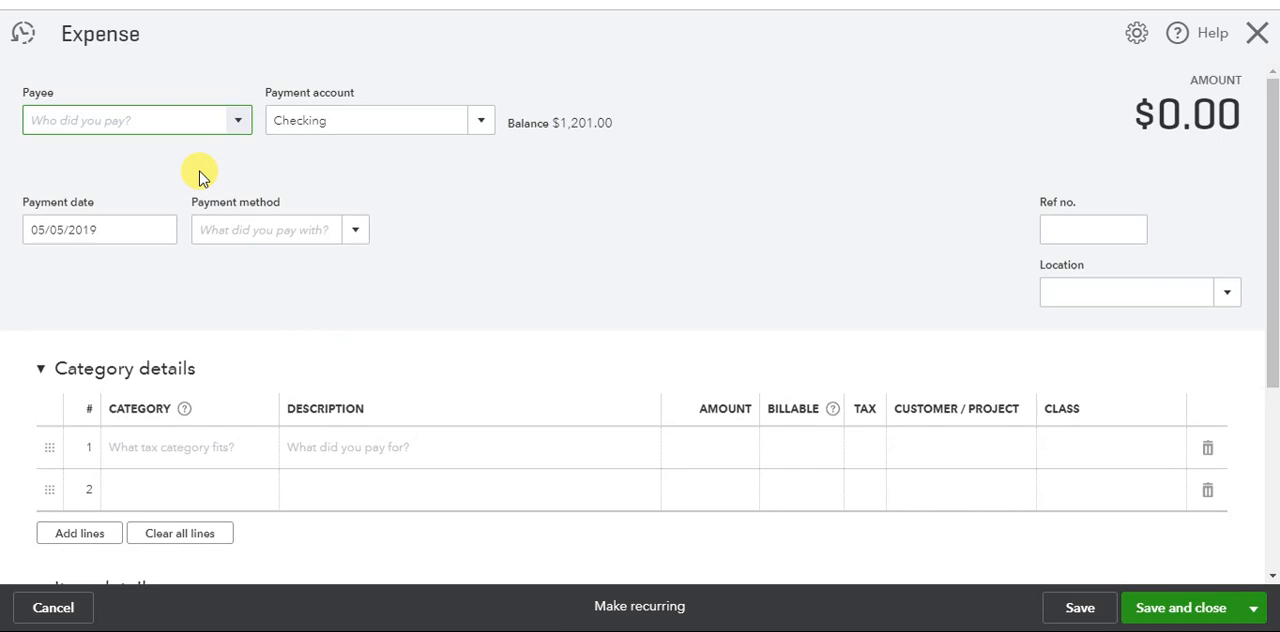
mouse_move(616, 260)
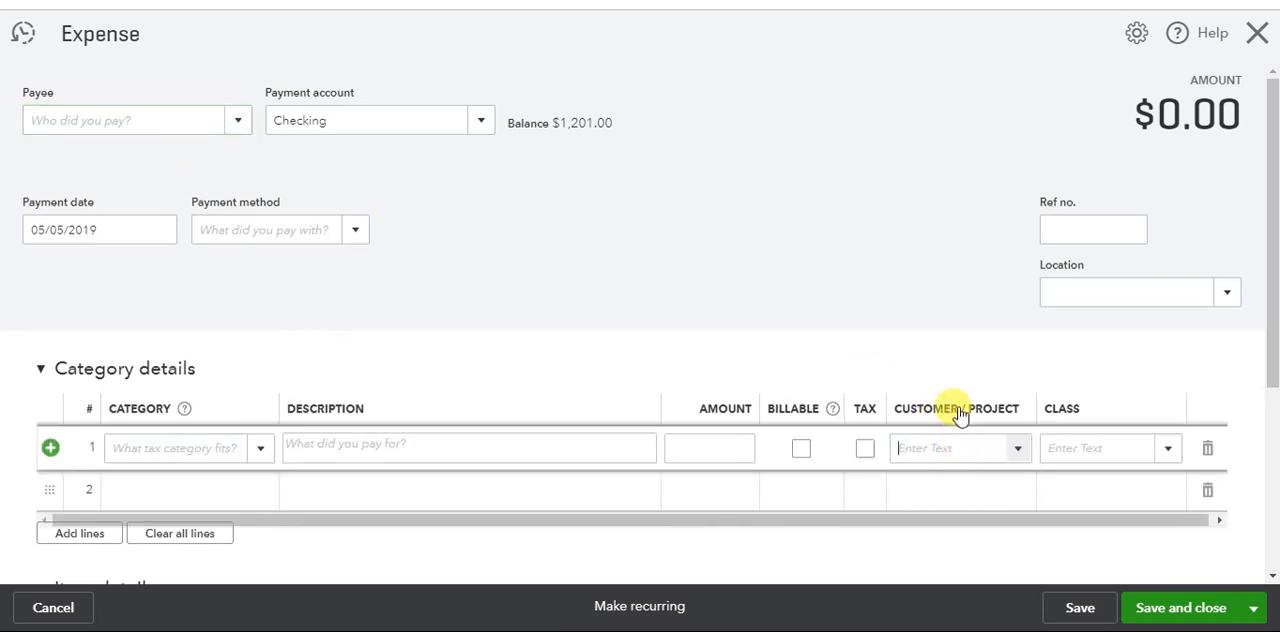
Tag expense line 1 to Kellogg Foundation's Main Street Renovation, then close the expense unsaved.
click(1016, 448)
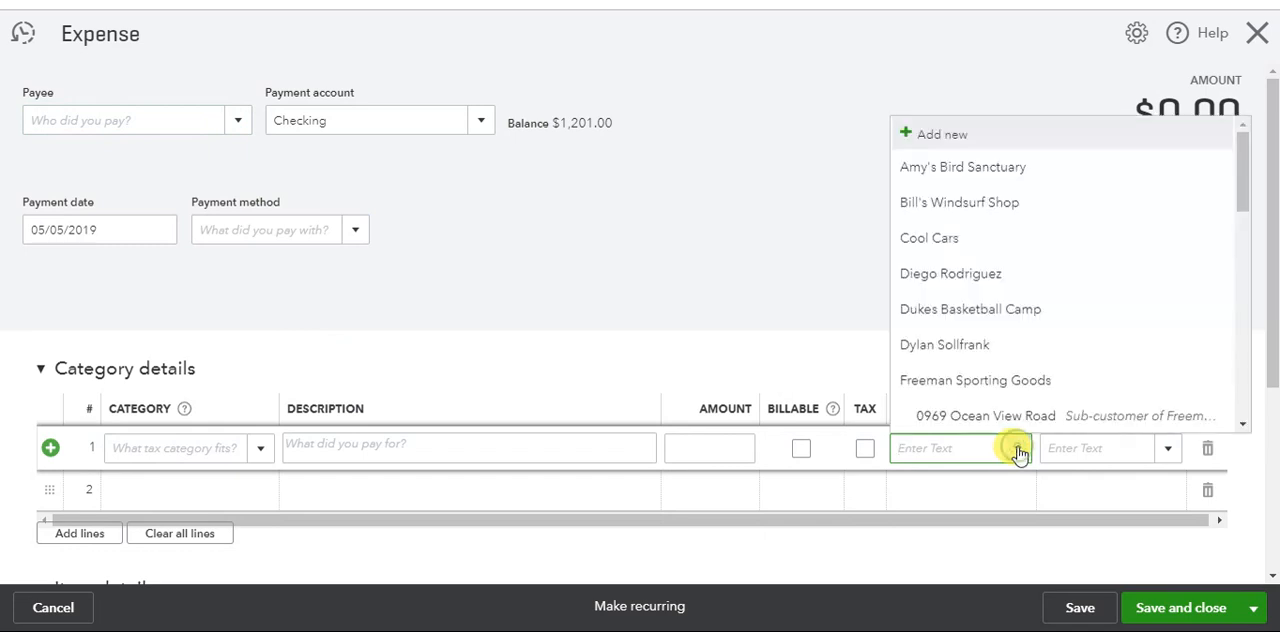
mouse_move(1044, 412)
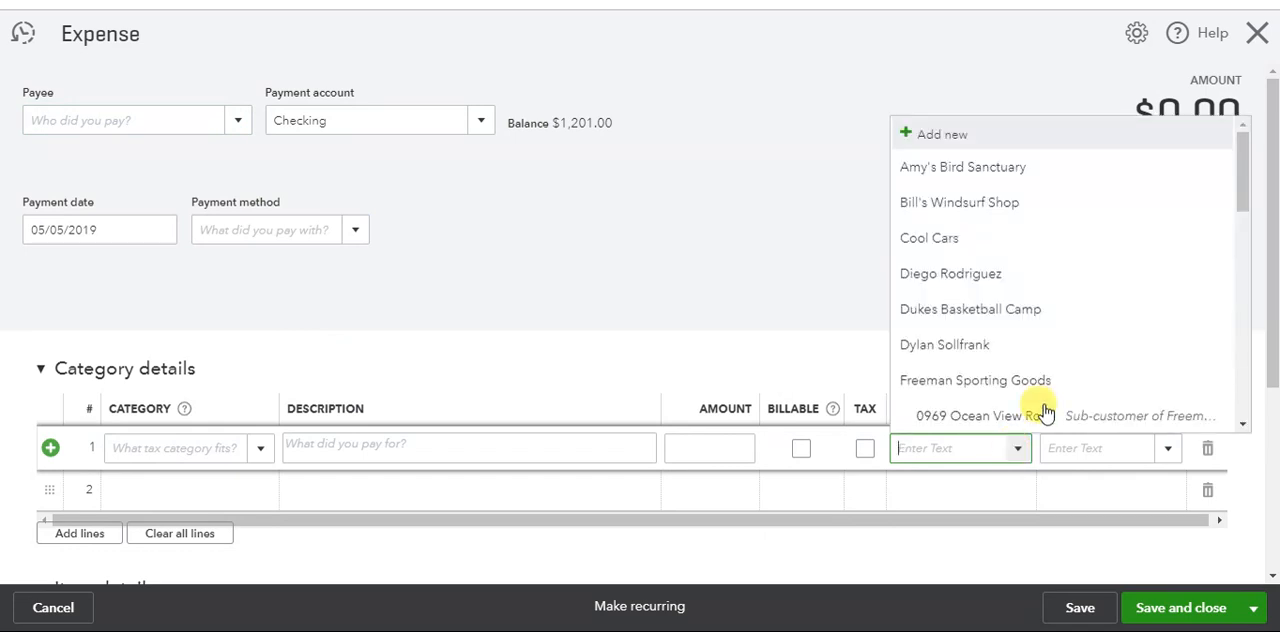
scroll(down, 3)
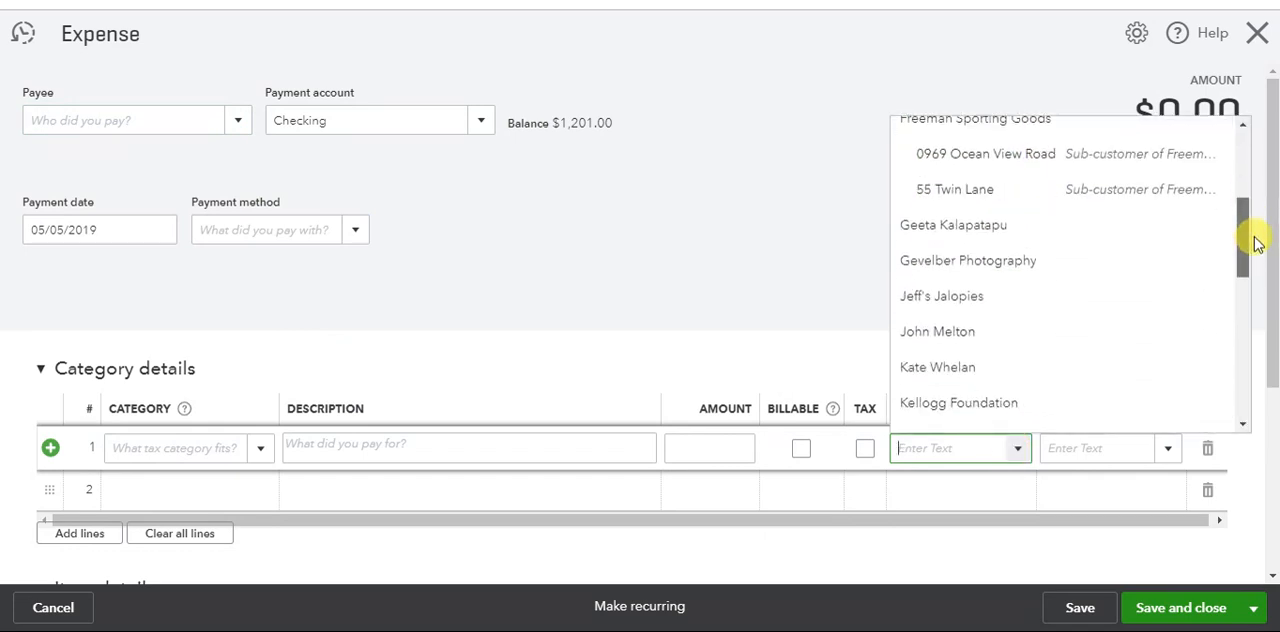
scroll(down, 3)
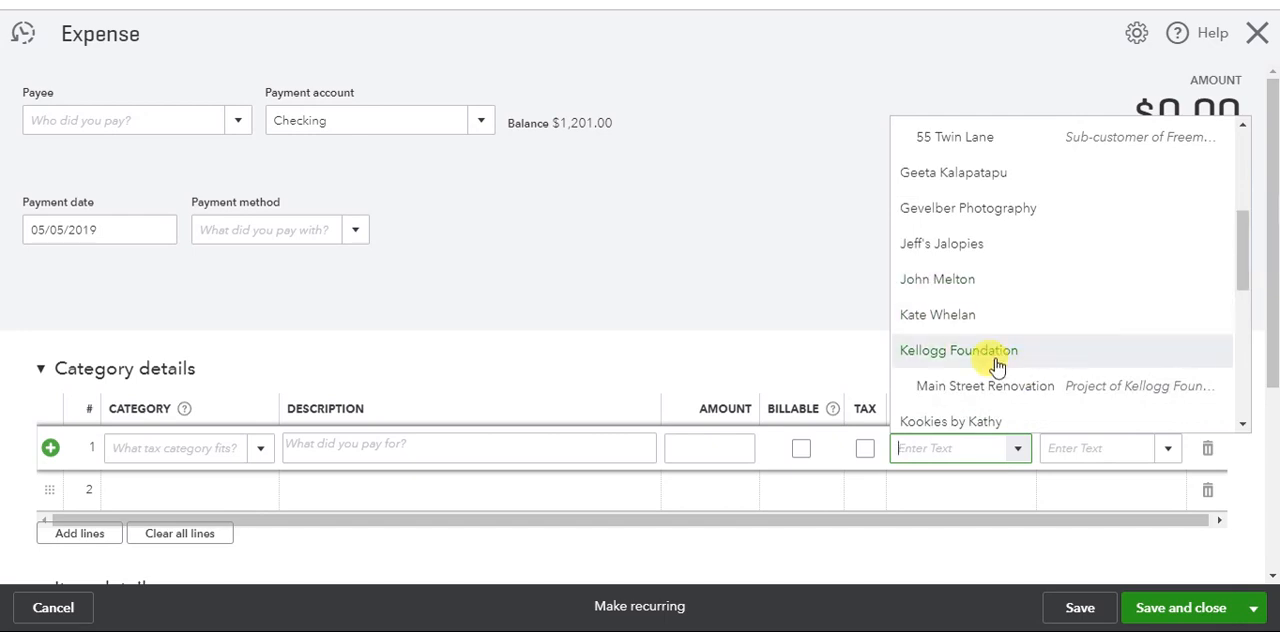
mouse_move(1002, 390)
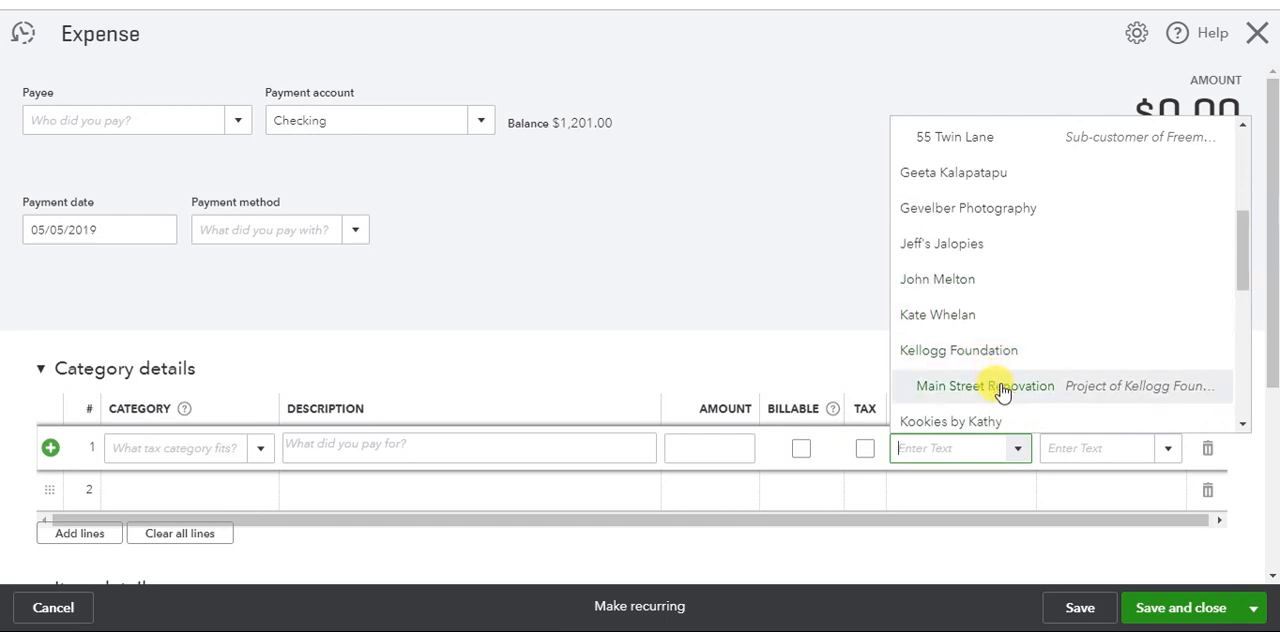
click(958, 350)
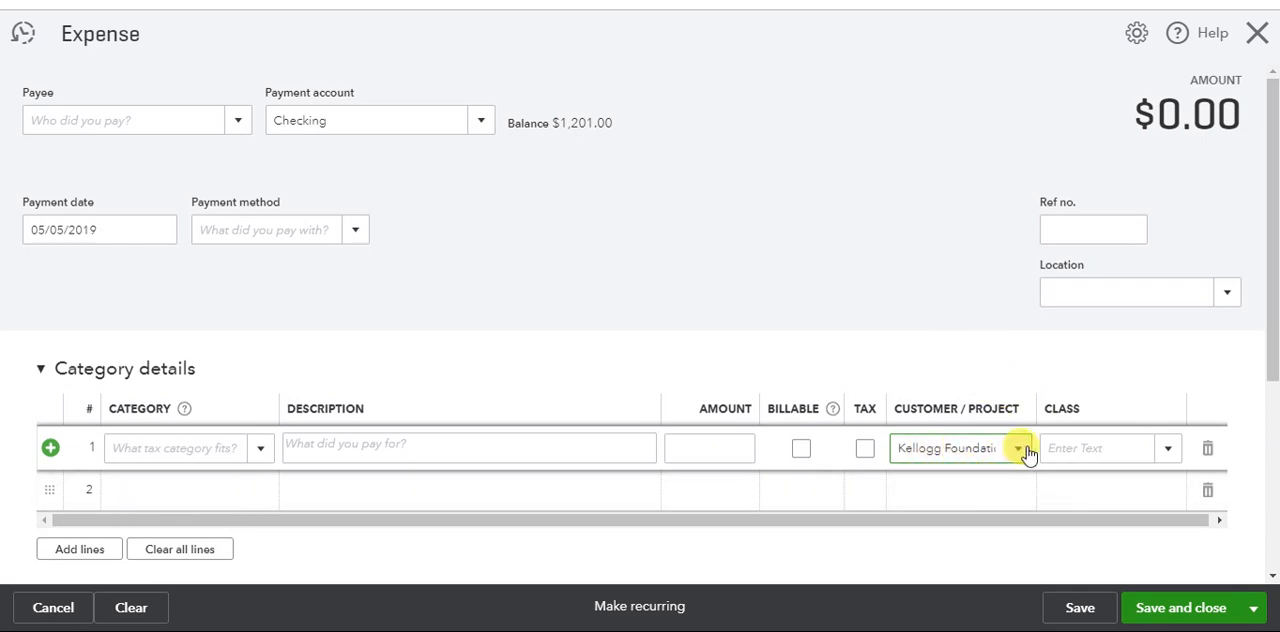
mouse_move(72, 34)
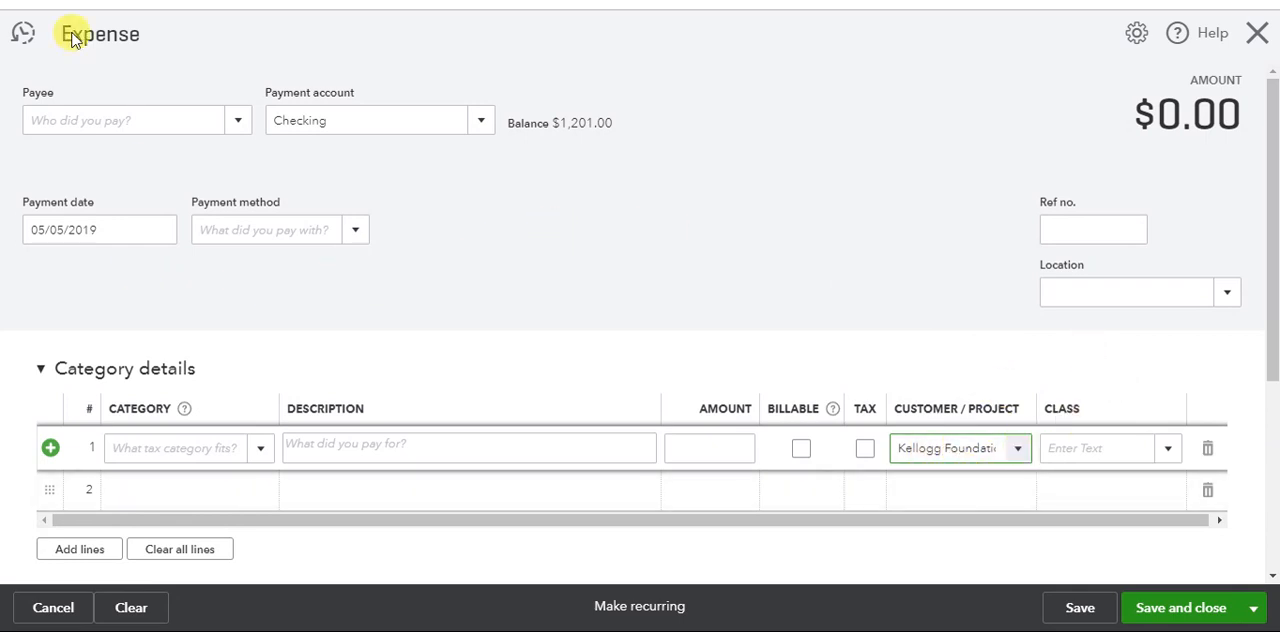
mouse_move(1036, 460)
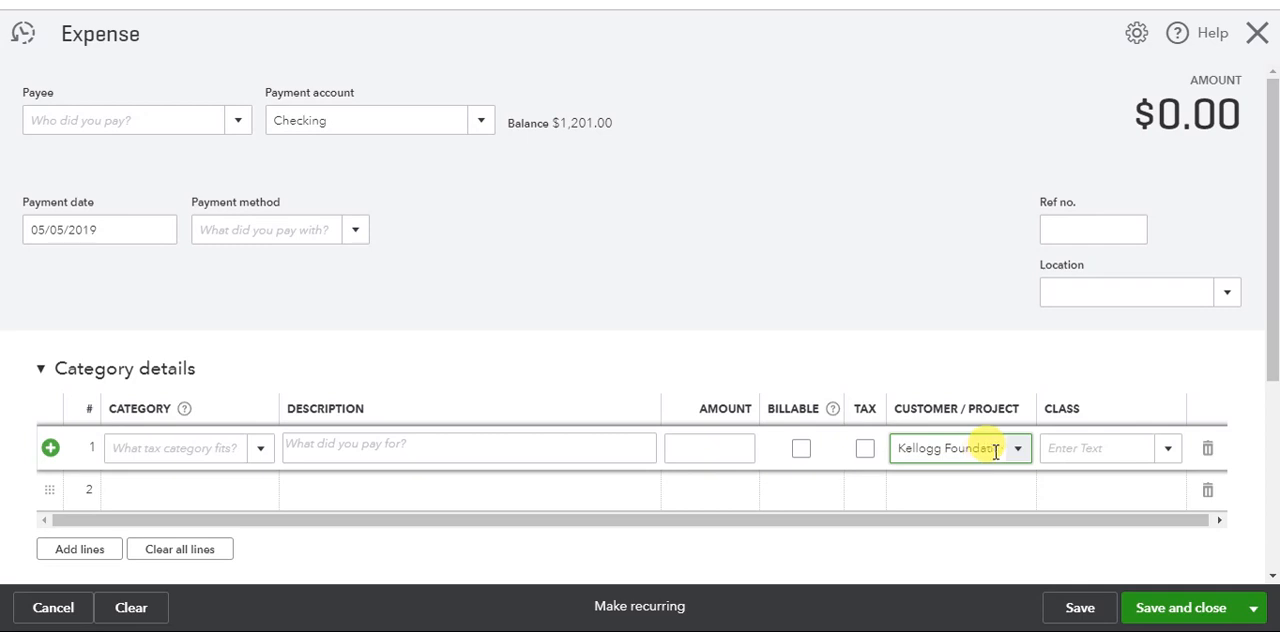
mouse_move(976, 280)
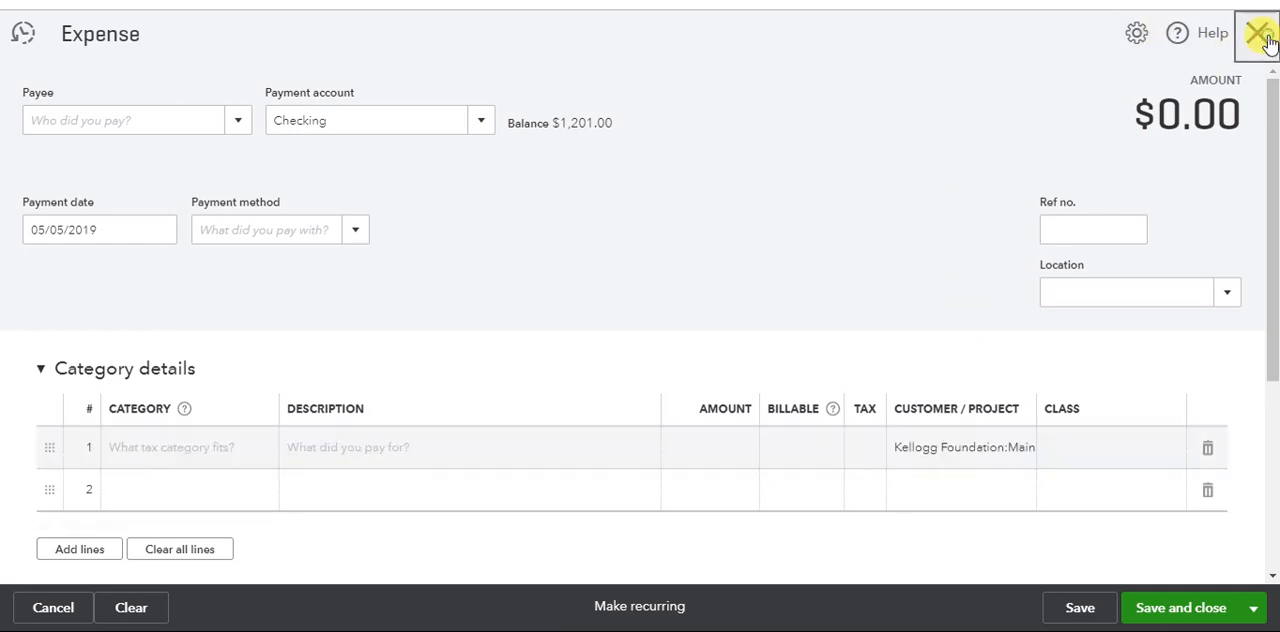
click(1260, 32)
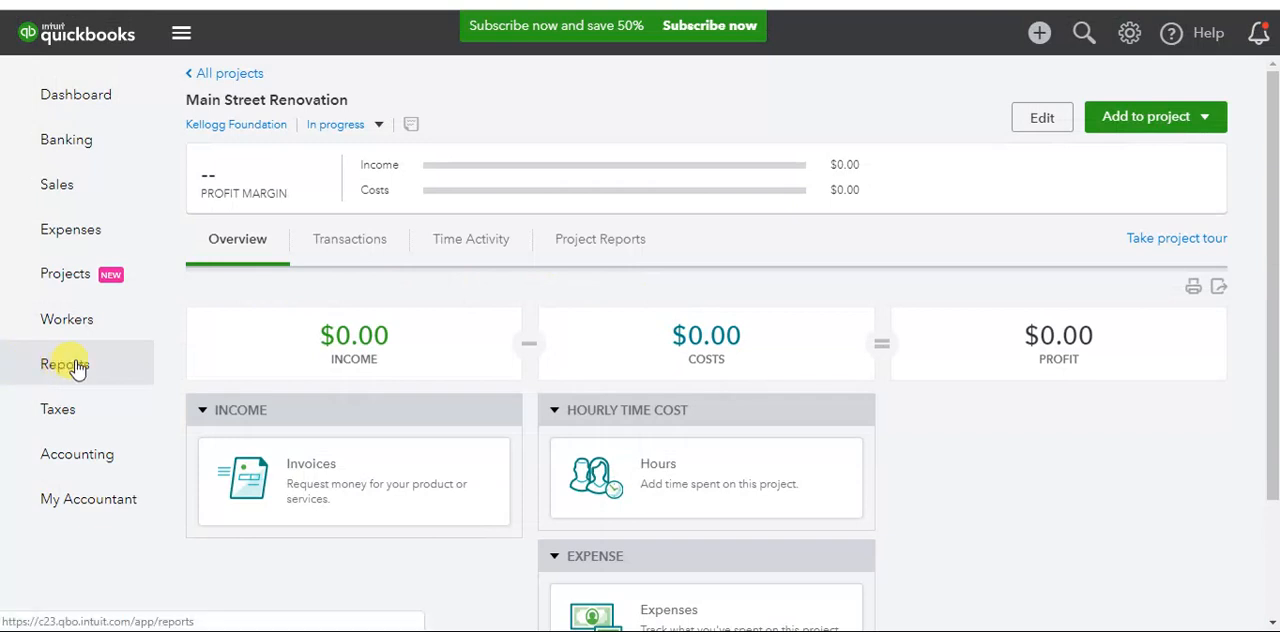
Search the Reports page for 'Projects', then leave for another page.
click(64, 362)
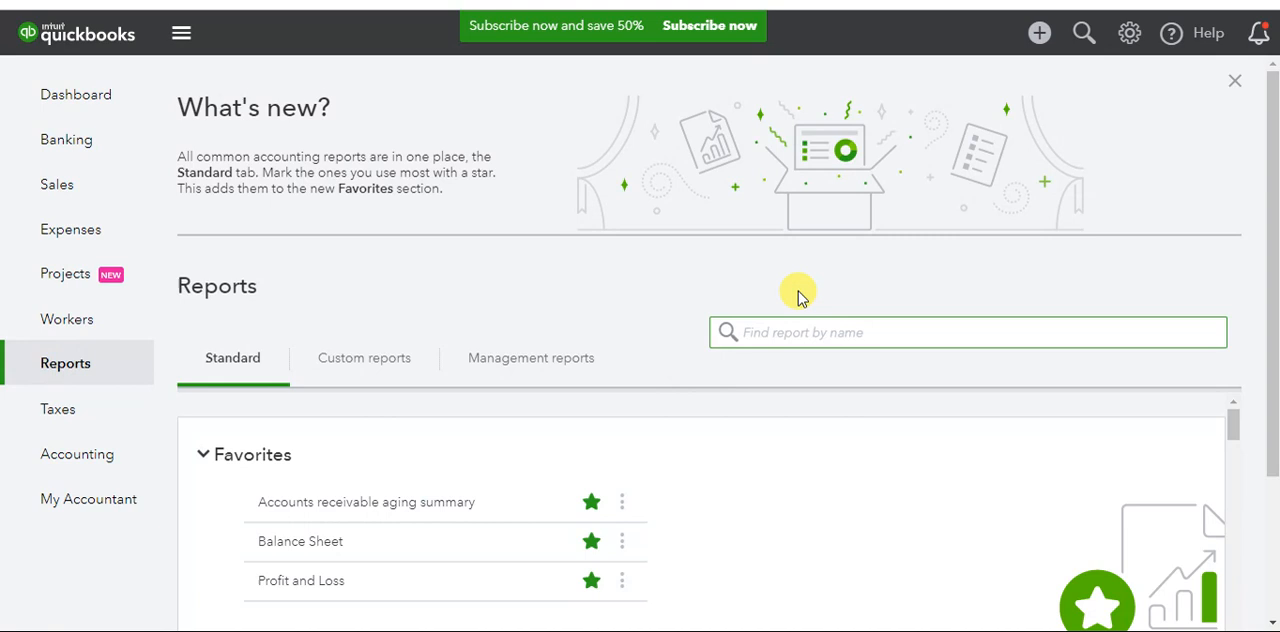
text(Projects)
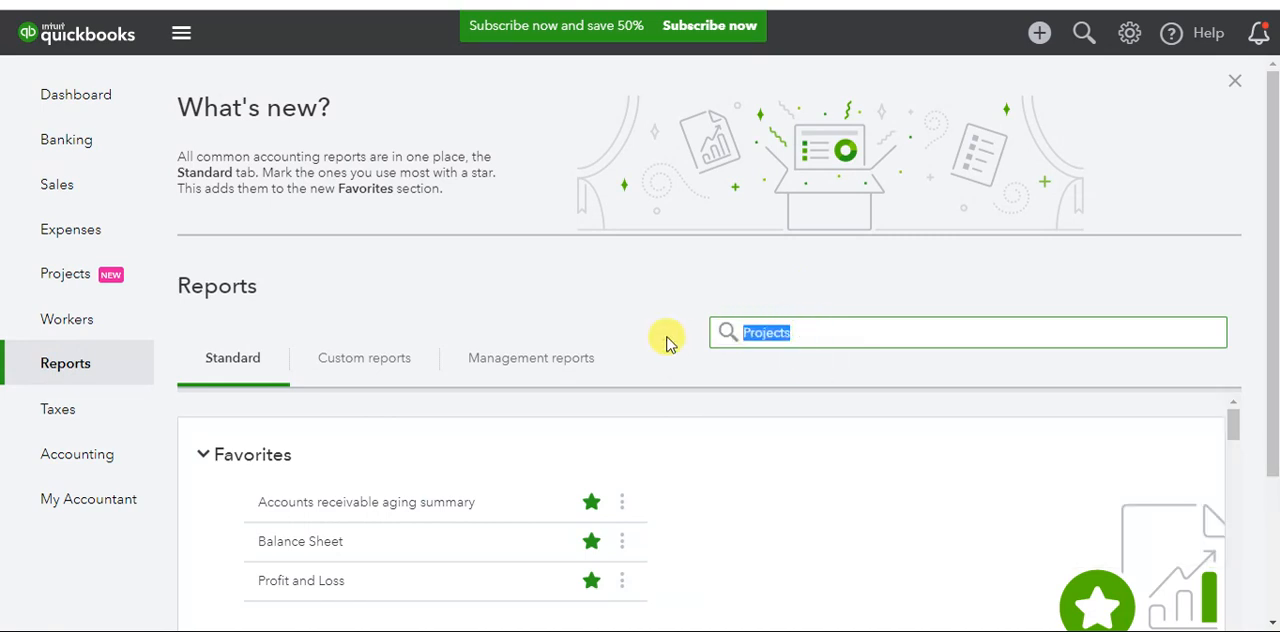
click(64, 272)
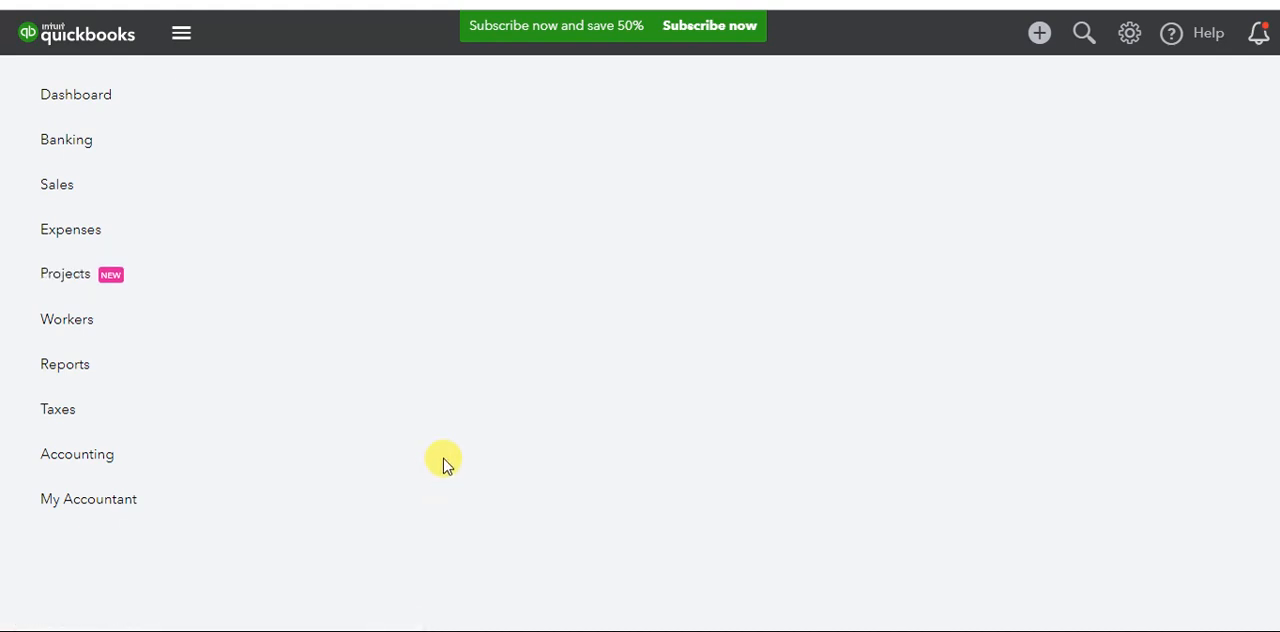
Show the Main Street Renovation overview with $0.00 income, costs and profit.
click(64, 272)
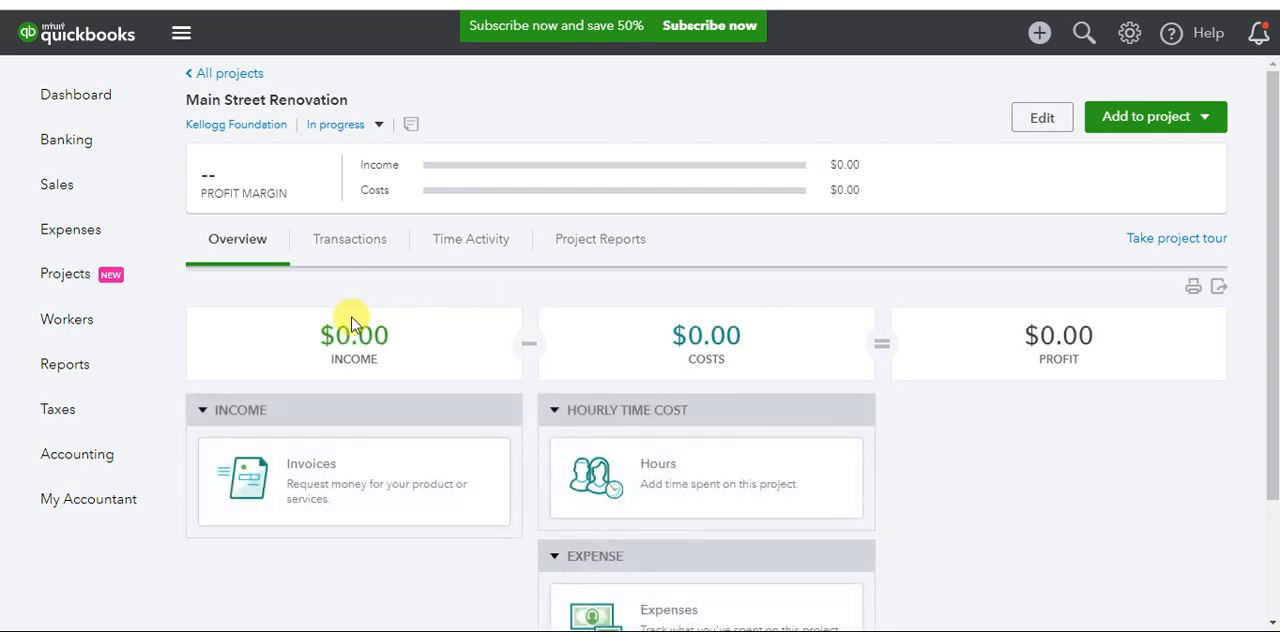
mouse_move(1048, 250)
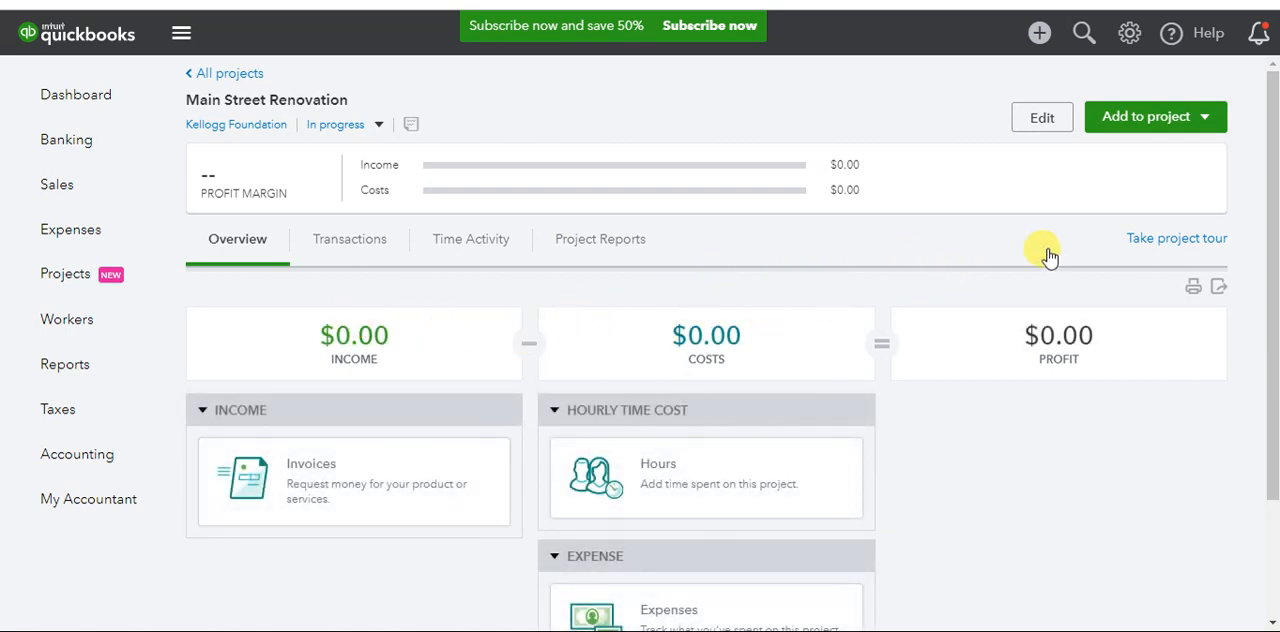